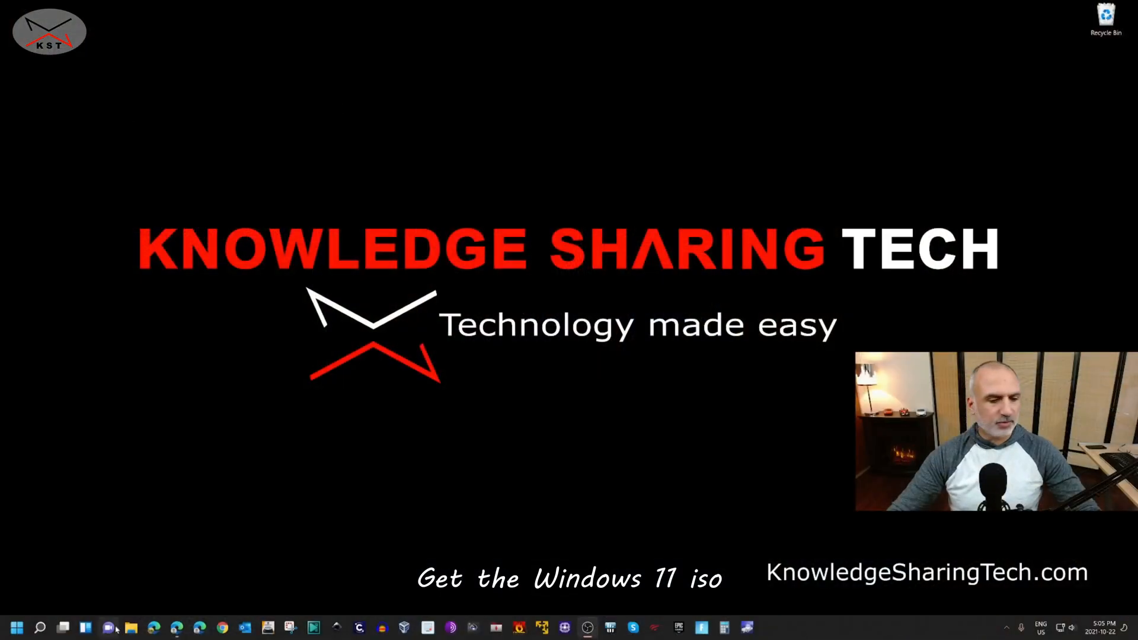
# Step: Reach the Windows 11 page of microsoft.com/software-download in an InPrivate Edge window
pyautogui.click(177, 627)
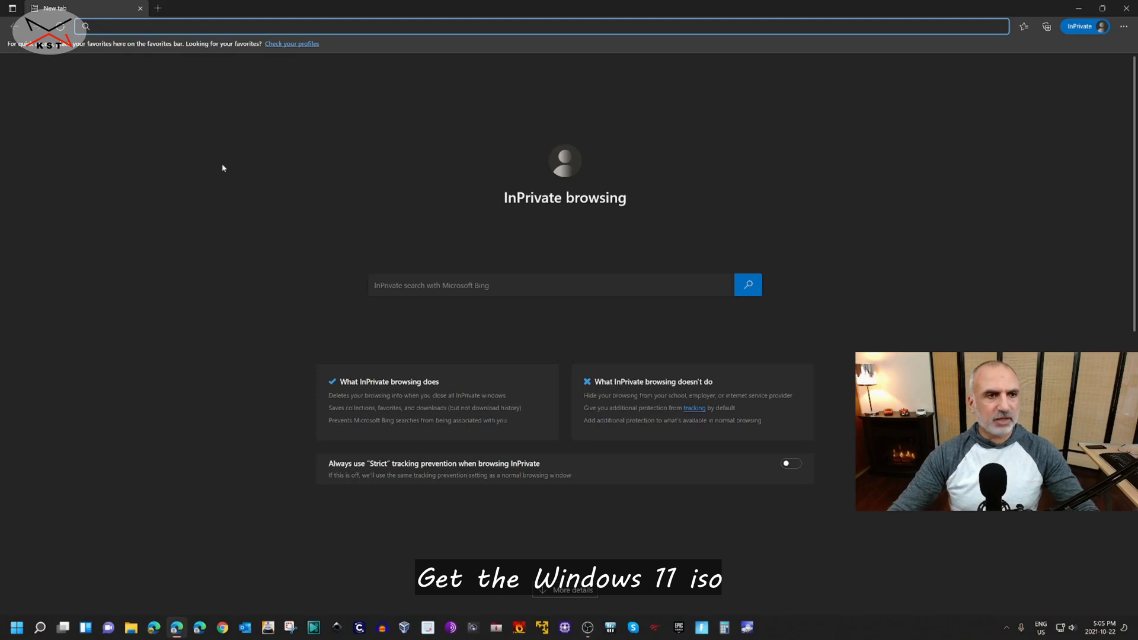
pyautogui.write('http://www.microsoft.com/software-download')
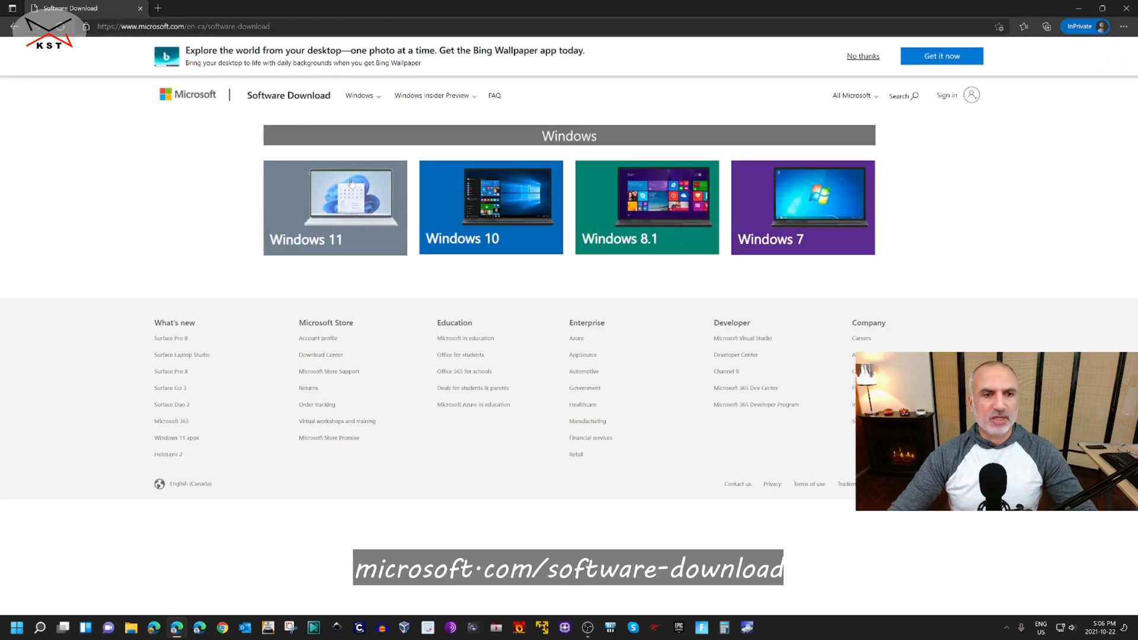
pyautogui.moveTo(334, 207)
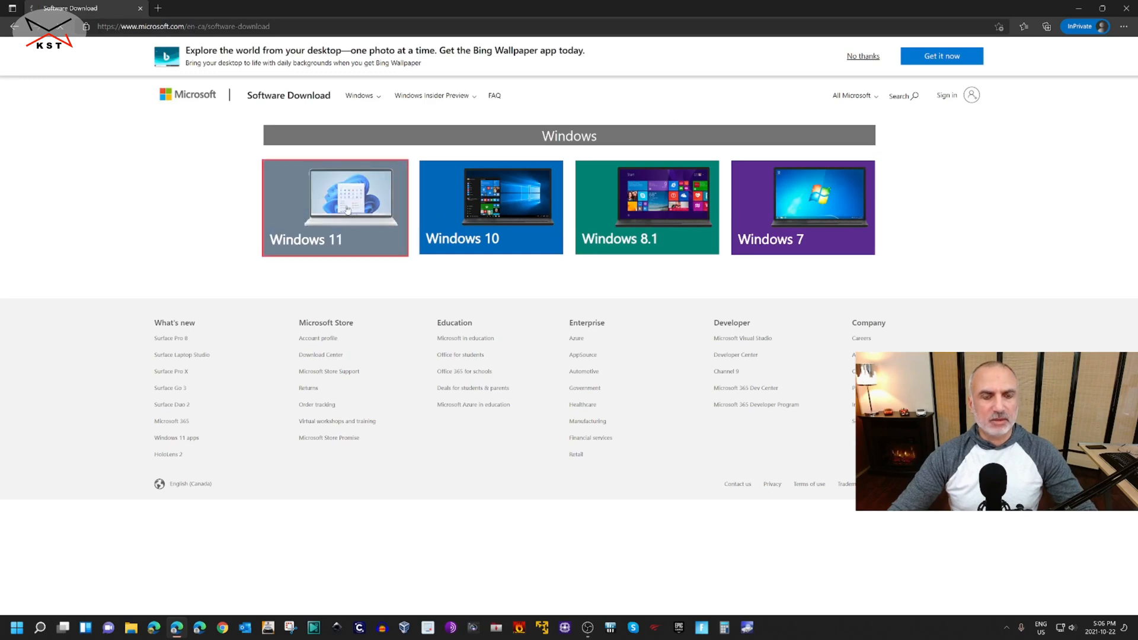
pyautogui.click(334, 207)
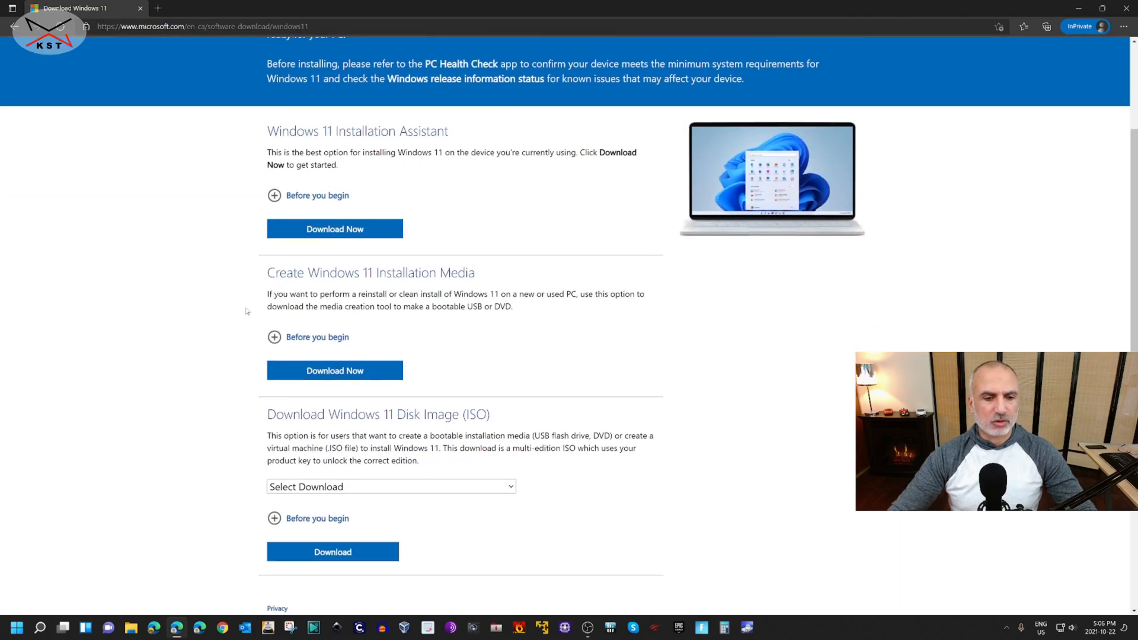
pyautogui.scroll(-3)
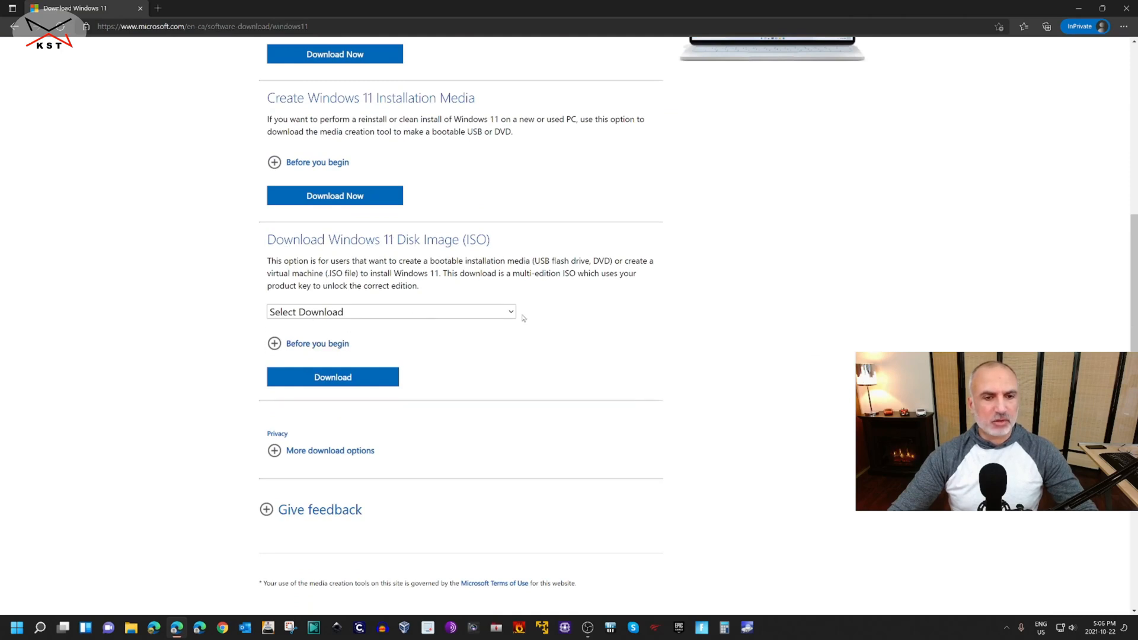
# Step: Request the Windows 11 disk image (ISO) and confirm English as the product language
pyautogui.click(391, 312)
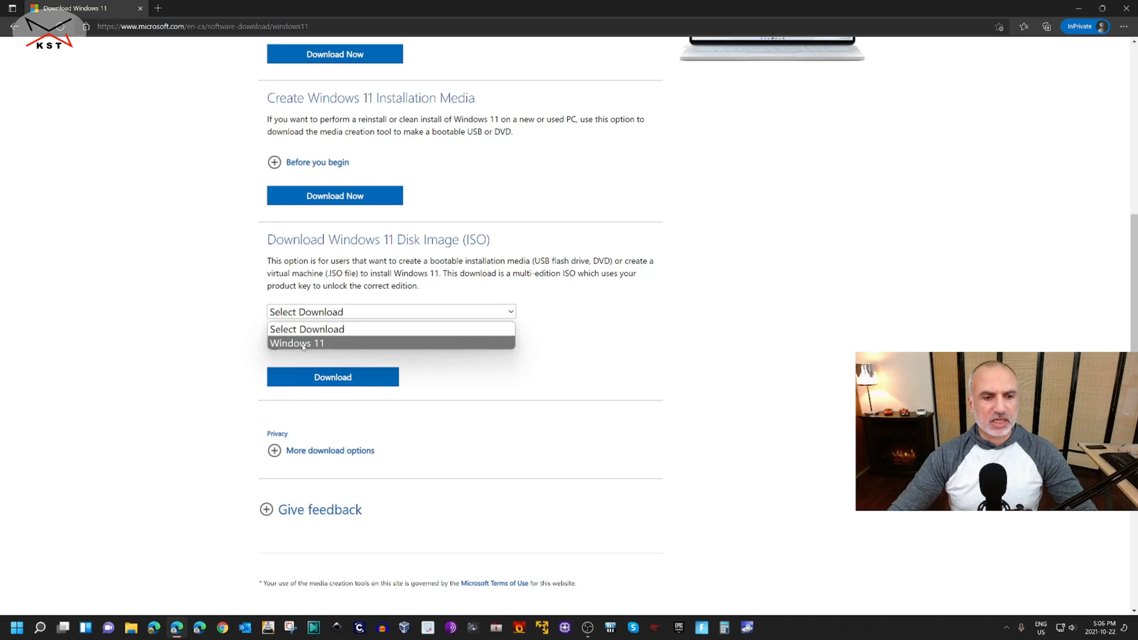
pyautogui.click(297, 343)
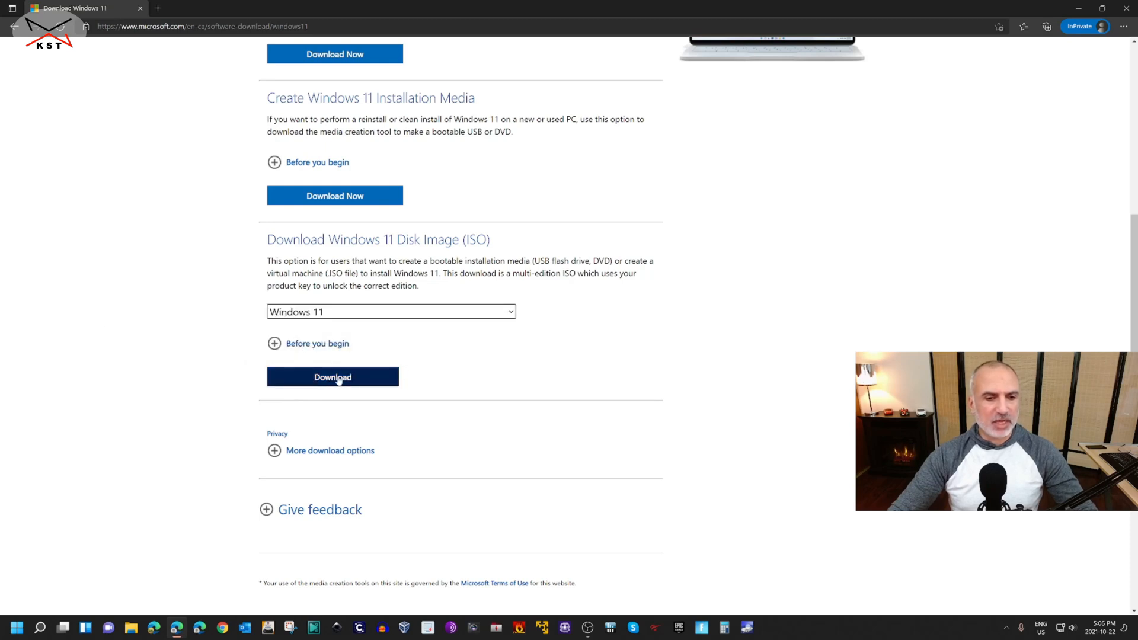
pyautogui.click(333, 377)
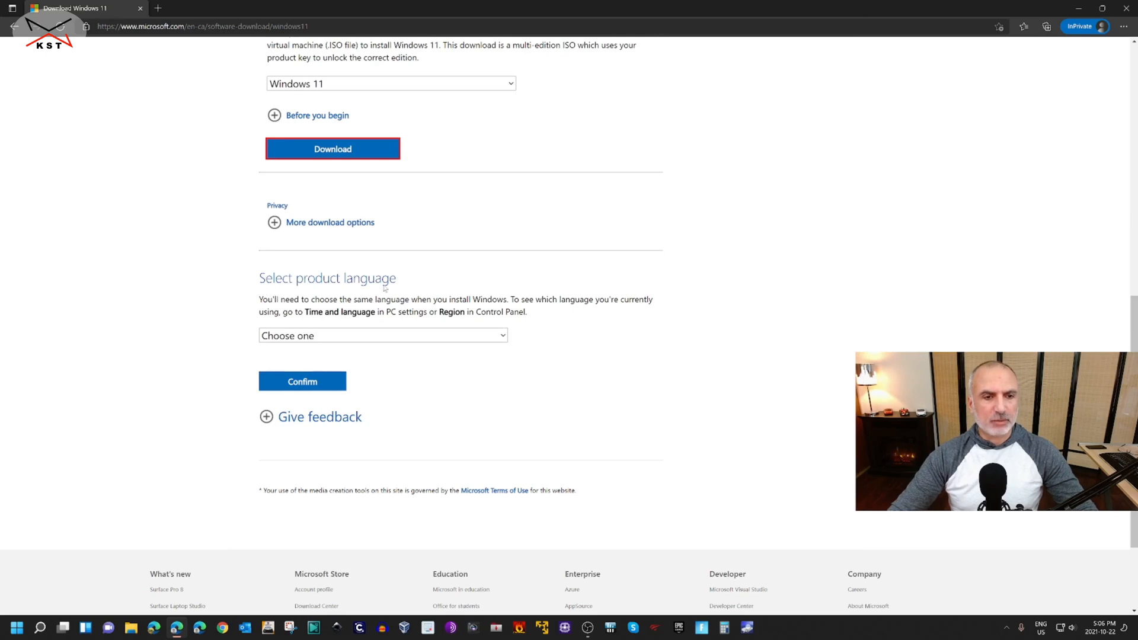
pyautogui.click(382, 336)
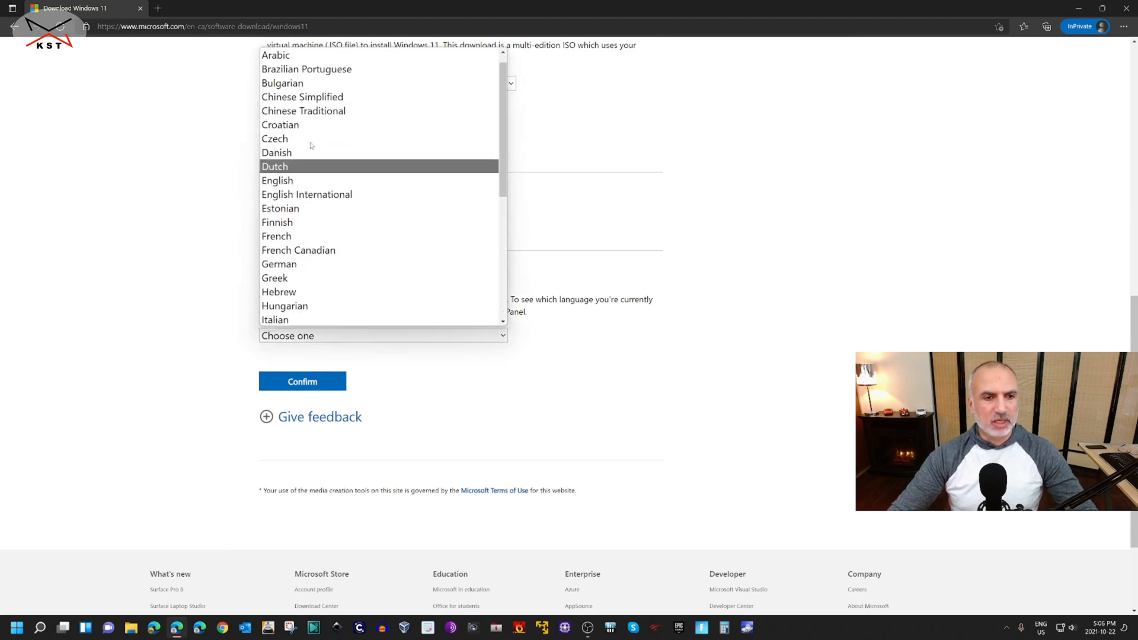
pyautogui.moveTo(307, 193)
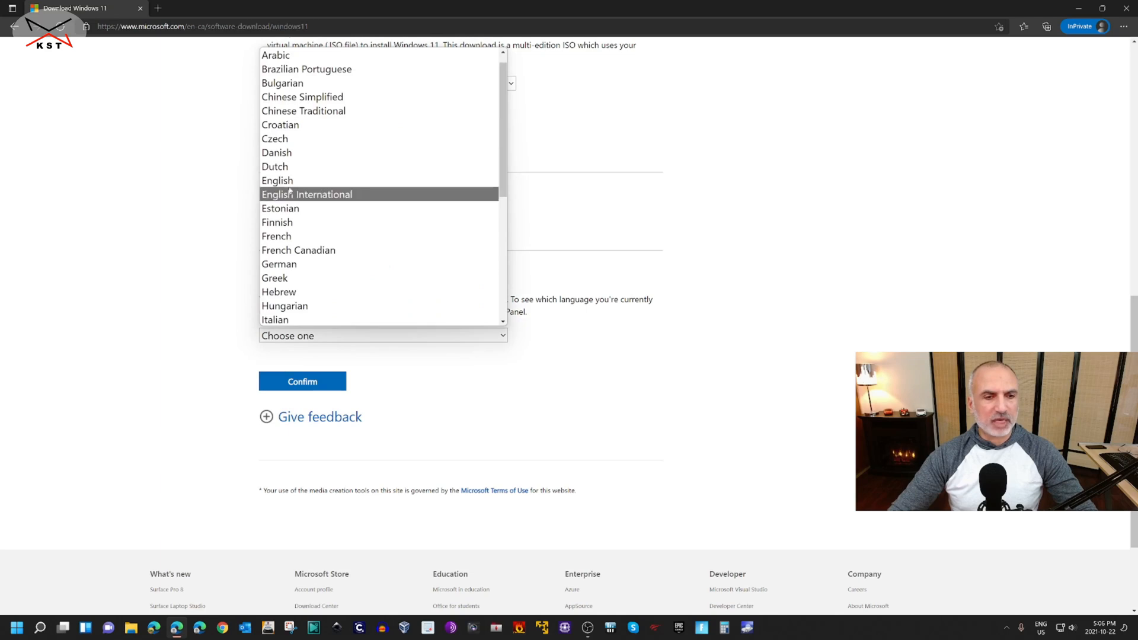
pyautogui.click(277, 181)
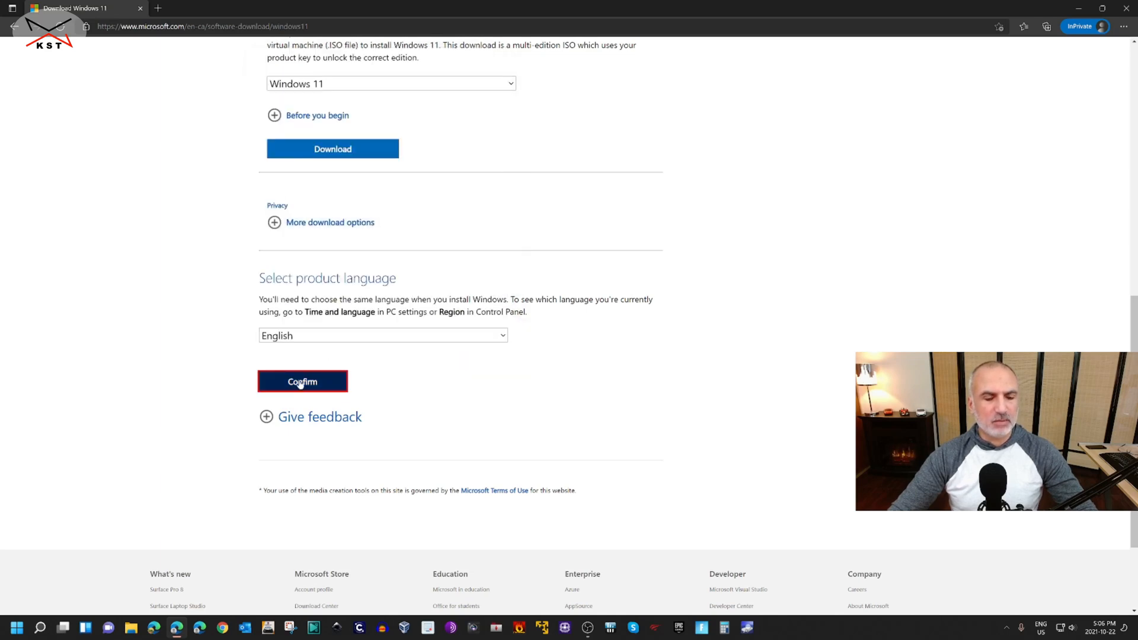
pyautogui.click(303, 382)
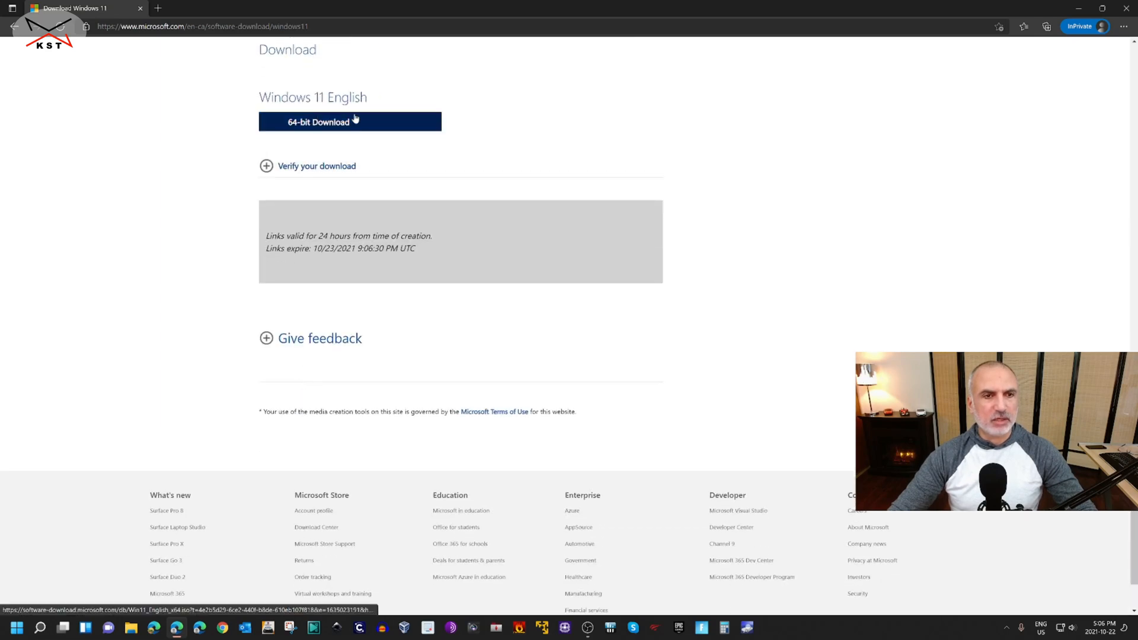
pyautogui.moveTo(201, 118)
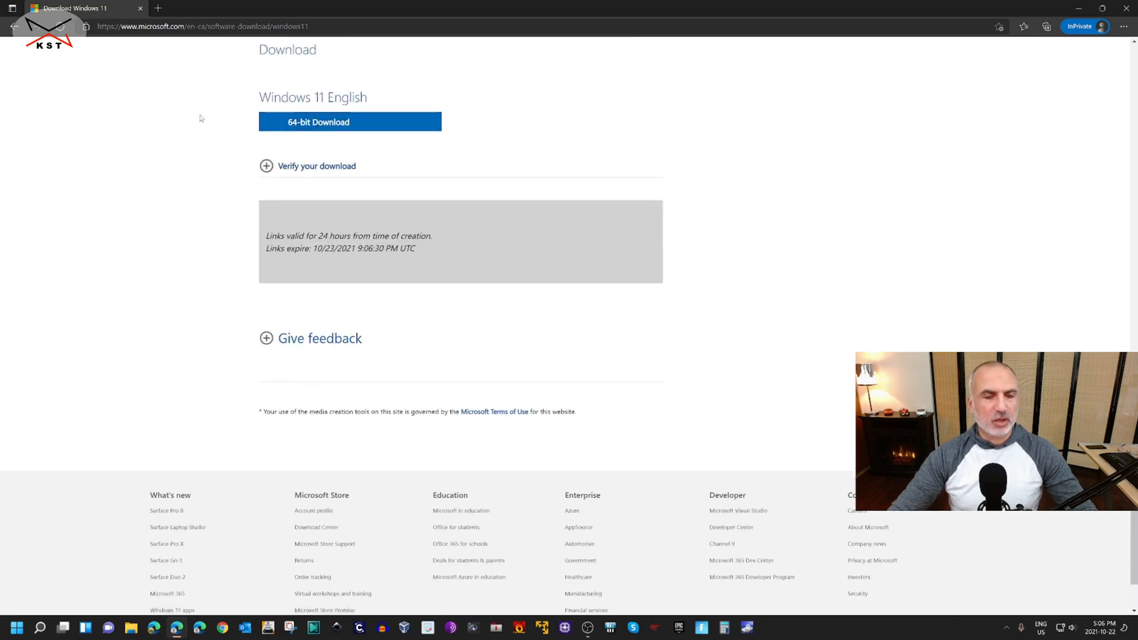
# Step: Start the 64-bit Windows 11 ISO download, cancelling the duplicate Win11_English_x64 (1).iso
pyautogui.click(349, 121)
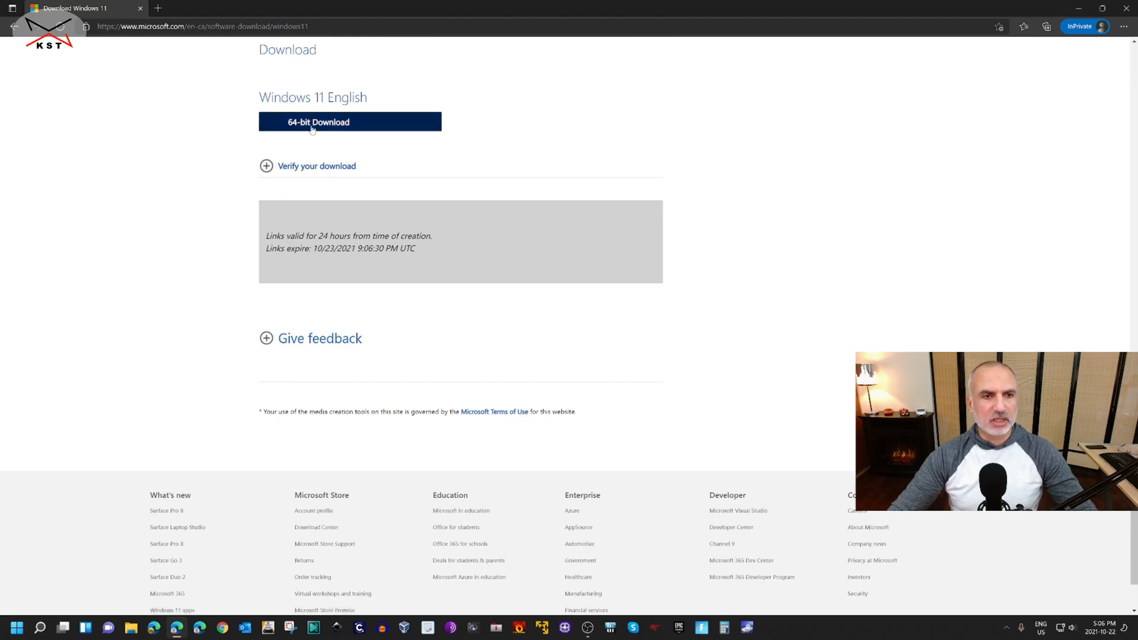
pyautogui.click(349, 122)
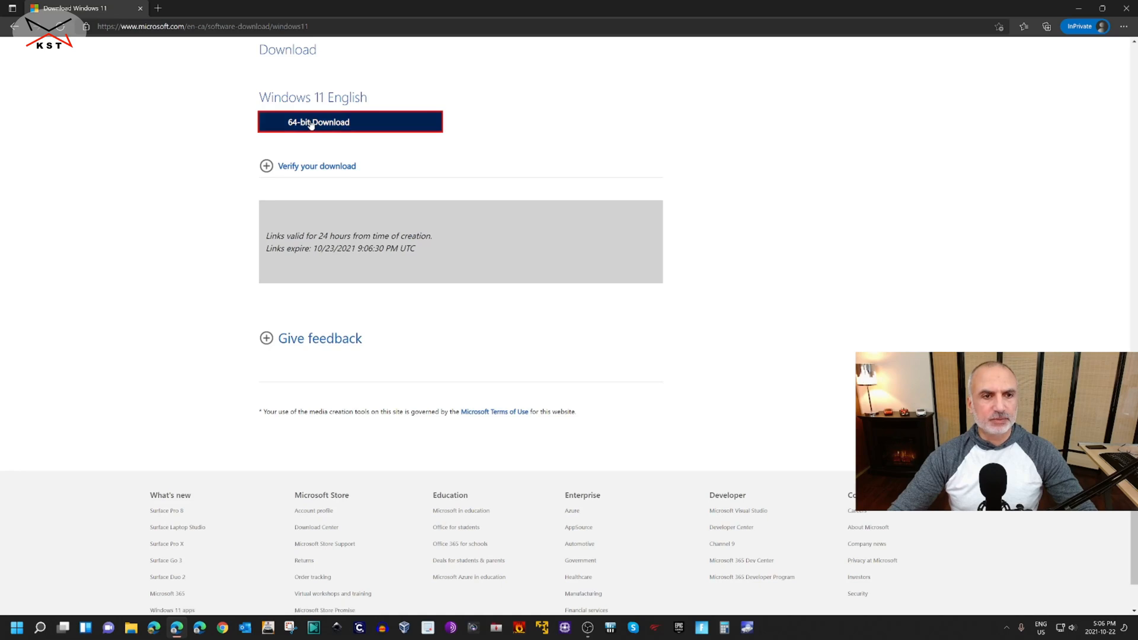
pyautogui.click(349, 122)
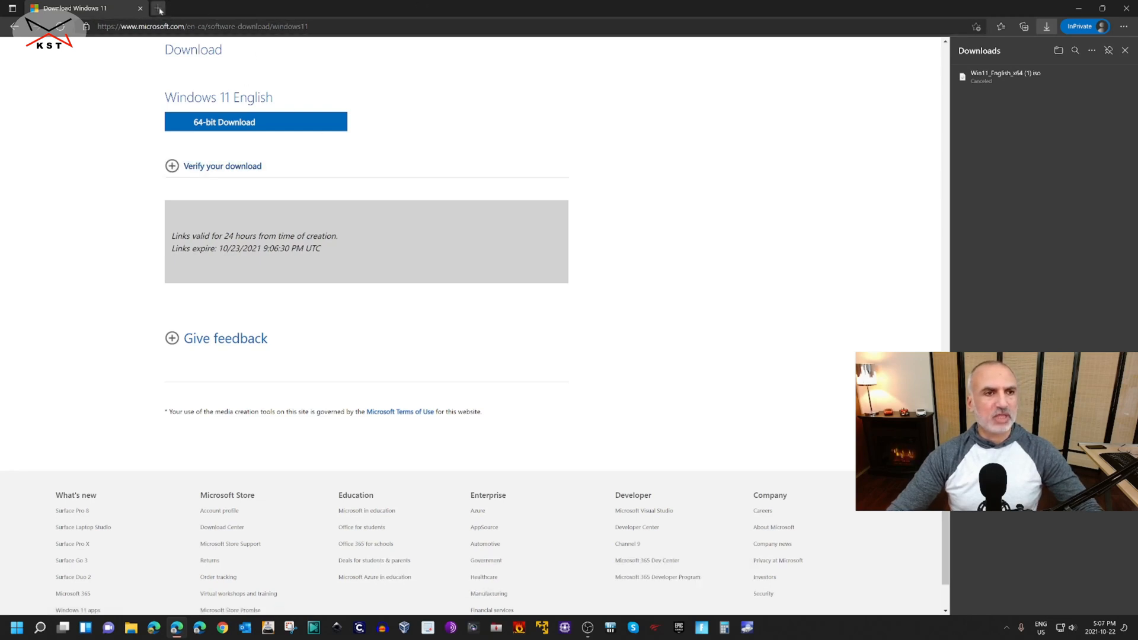
# Step: Browse rufus.ie in a new tab down to its Download section listing Rufus 3.16
pyautogui.click(159, 8)
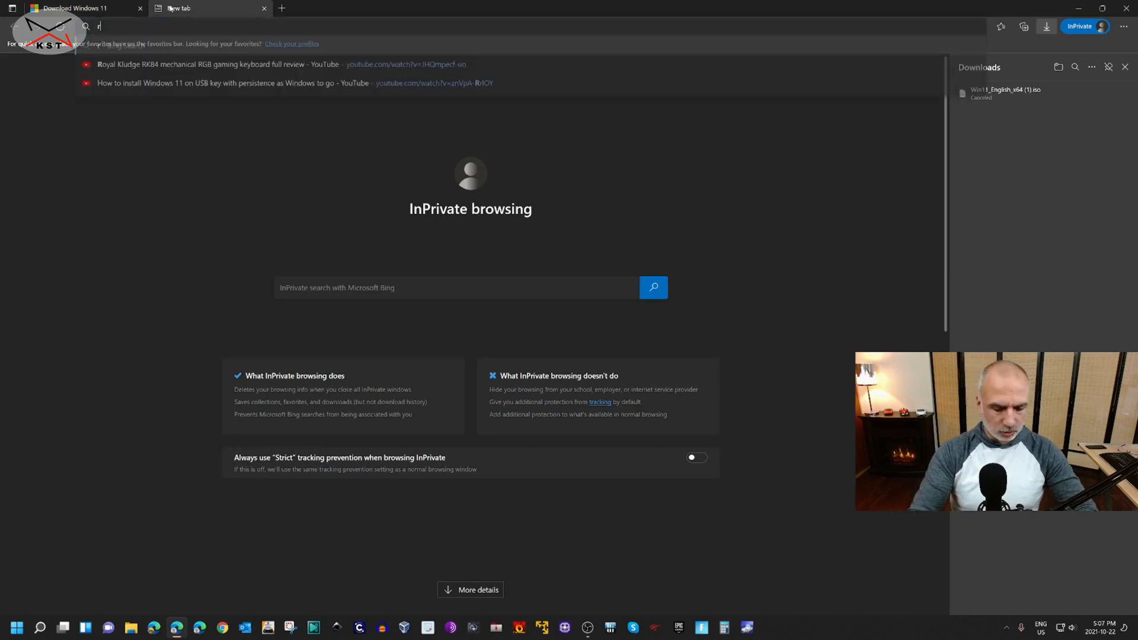
pyautogui.write('ufus.ie/en/')
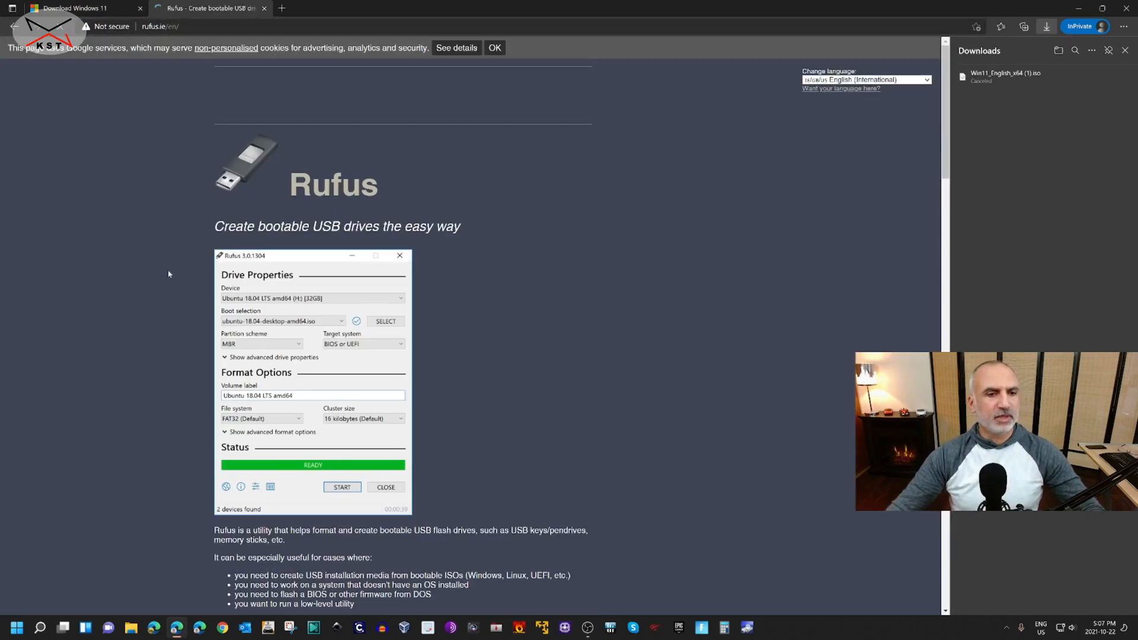
pyautogui.scroll(-3)
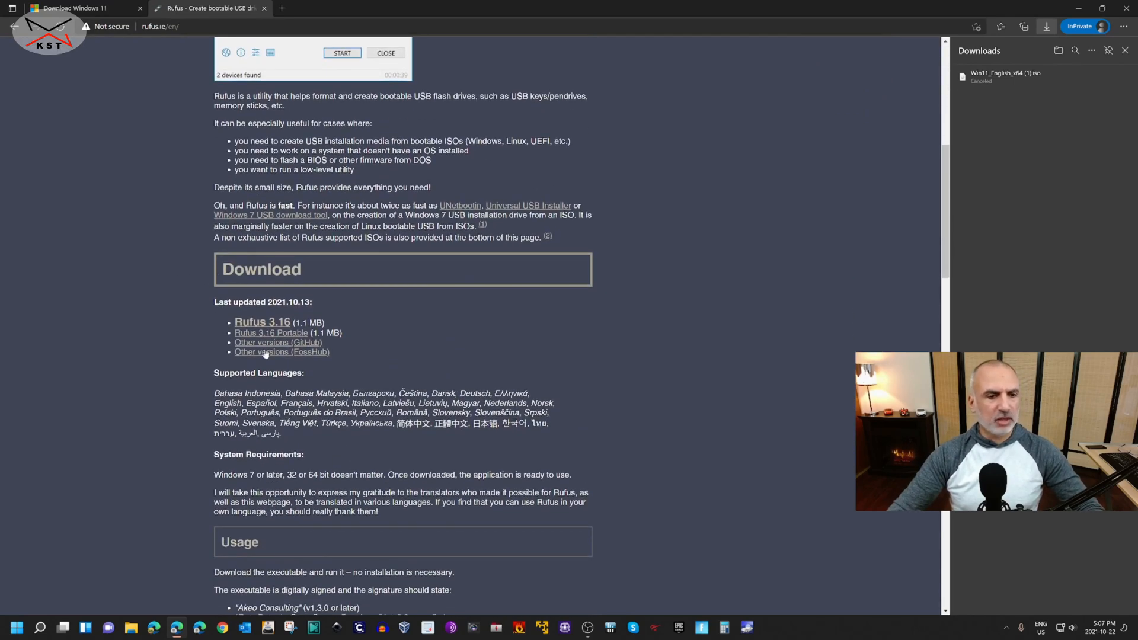
pyautogui.moveTo(262, 321)
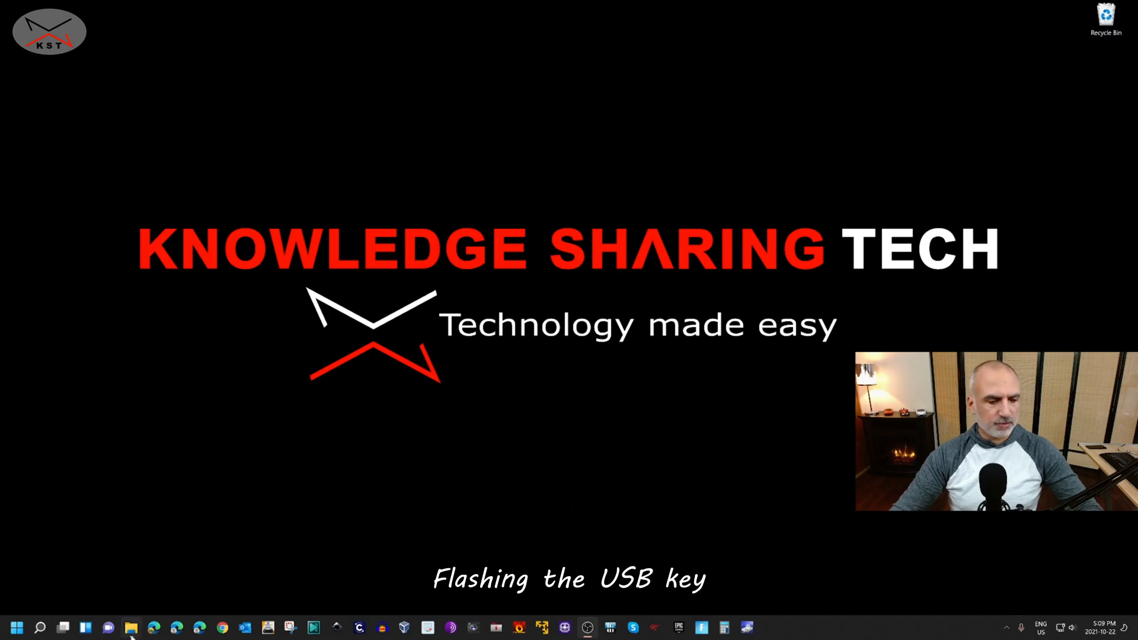
# Step: Launch rufus-3.16p.exe from Downloads with UAC approval and get Explorer out of the way
pyautogui.click(131, 627)
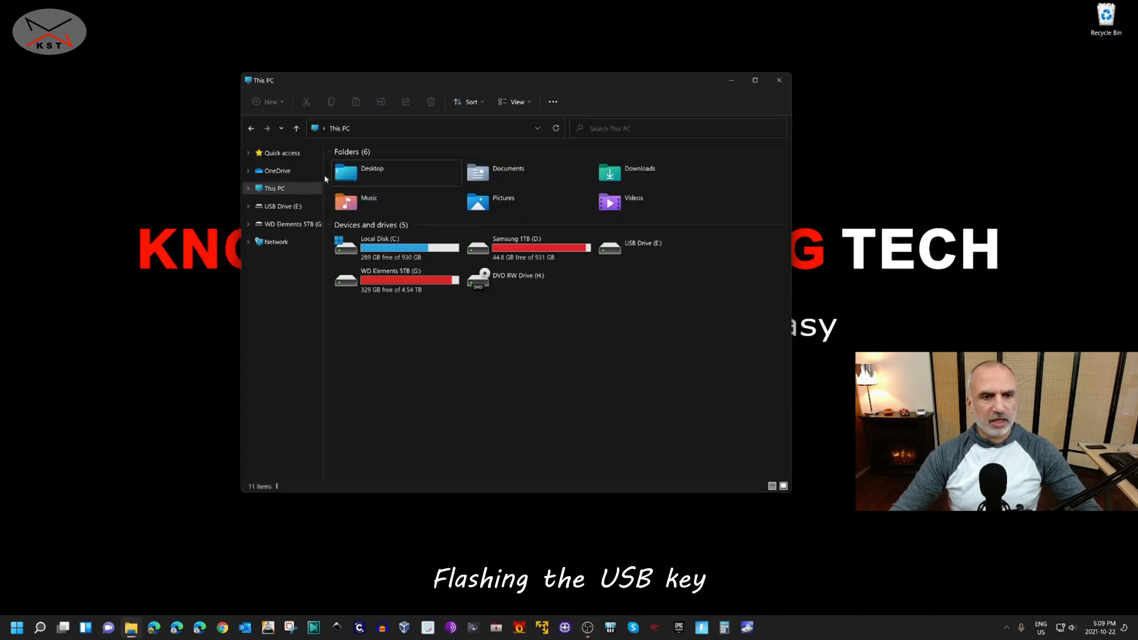
pyautogui.click(639, 172)
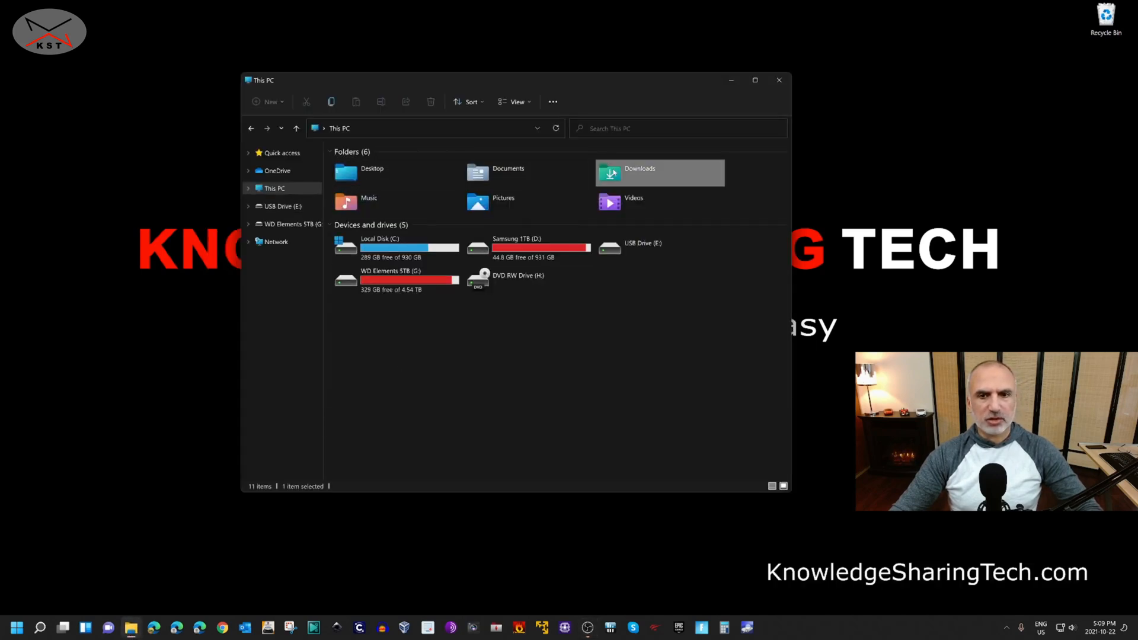
pyautogui.doubleClick(640, 168)
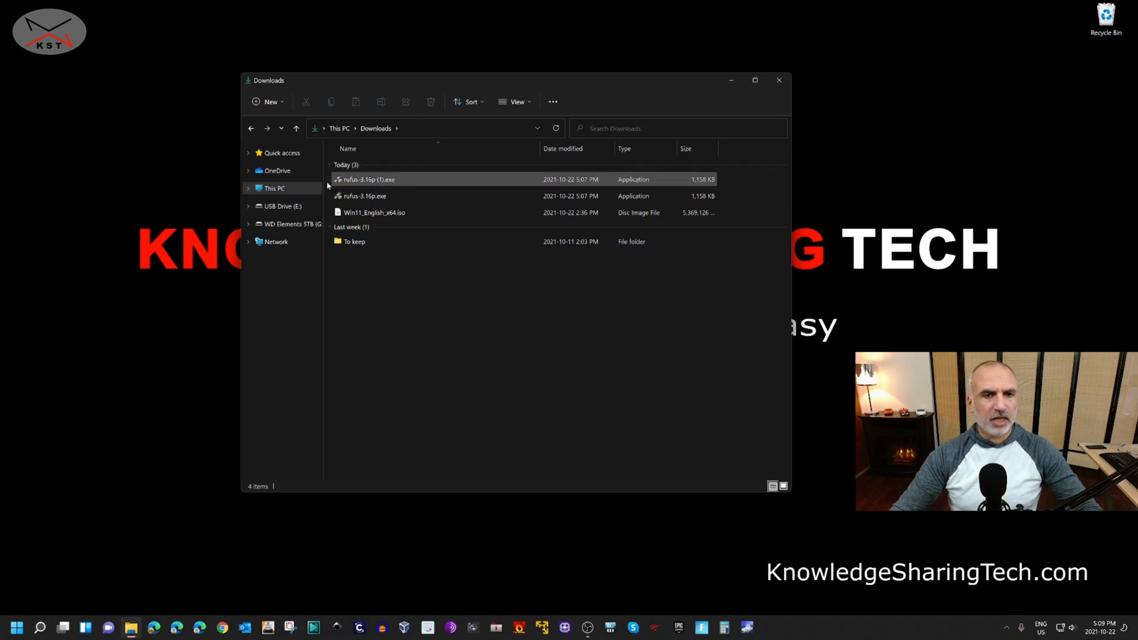
pyautogui.doubleClick(365, 196)
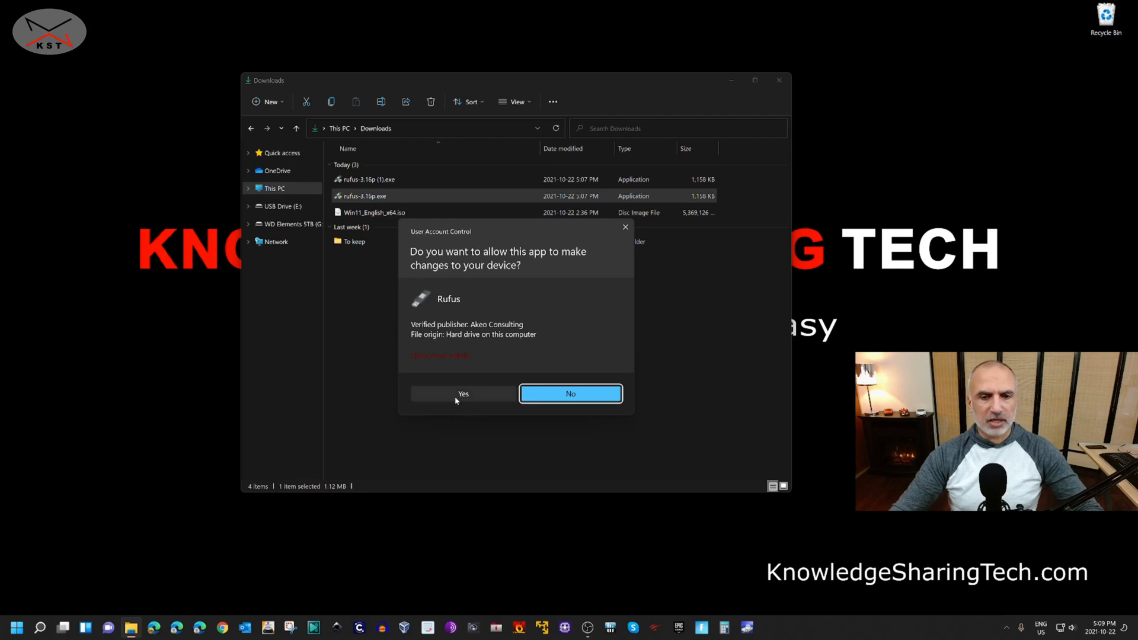
pyautogui.click(463, 394)
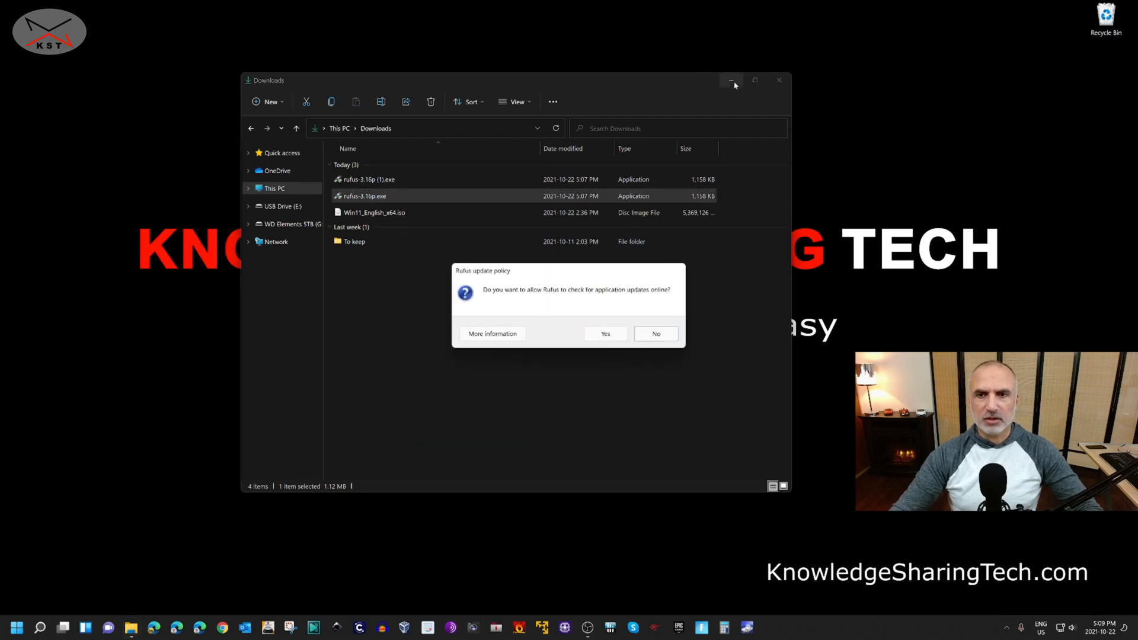
pyautogui.click(731, 81)
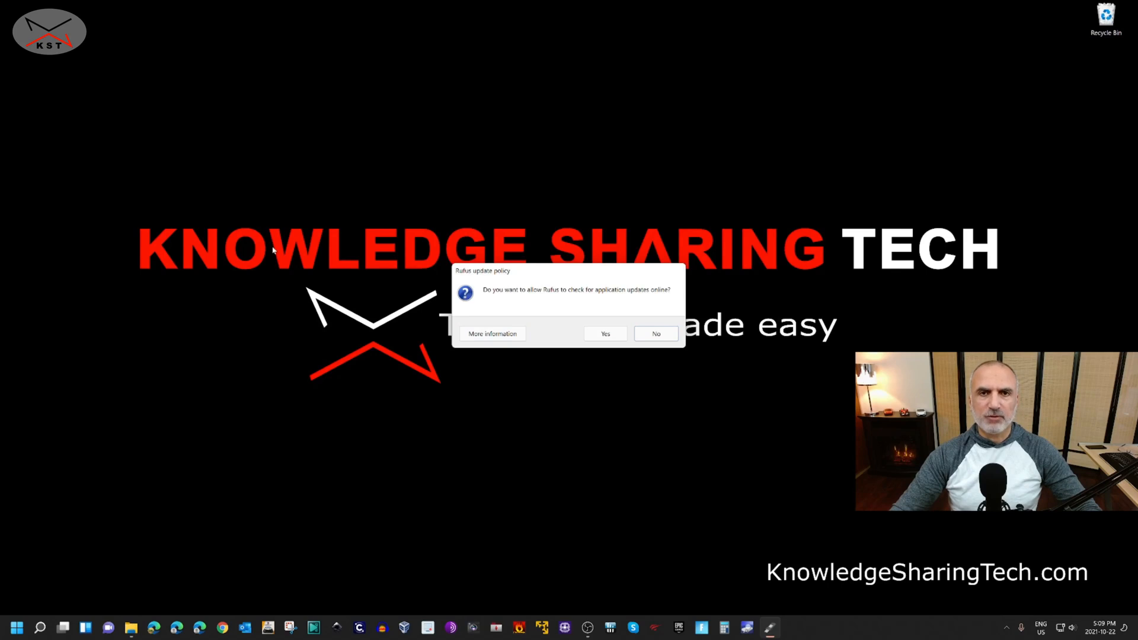
pyautogui.moveTo(528, 308)
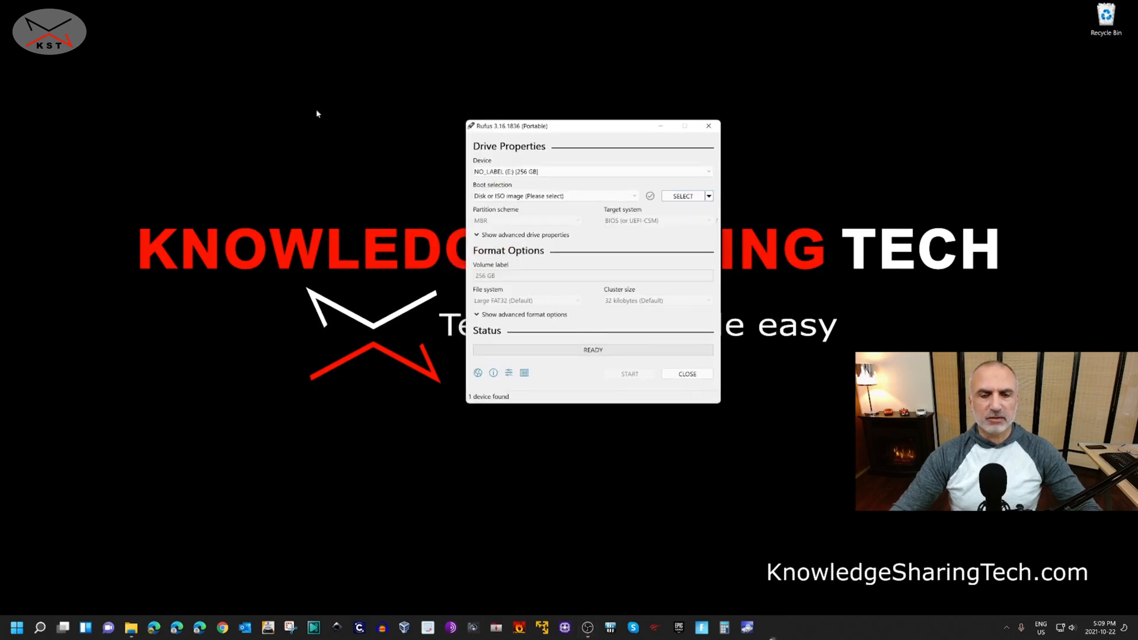
# Step: Load Win11_English_x64.iso from Downloads as the boot selection for the 256 GB Samsung drive
pyautogui.click(588, 171)
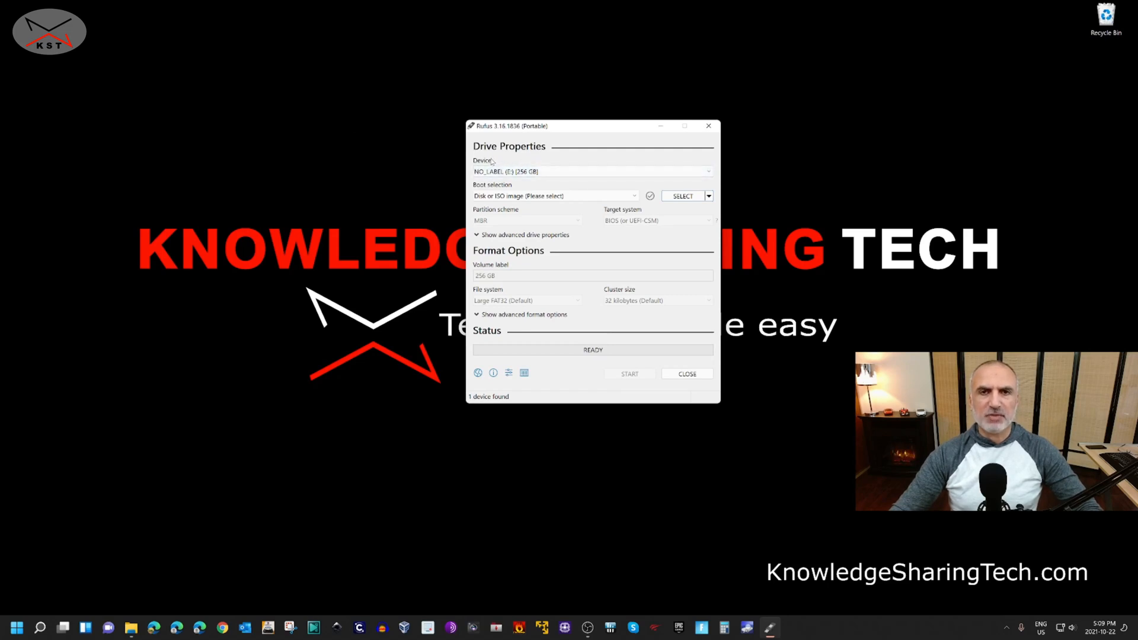
pyautogui.click(591, 171)
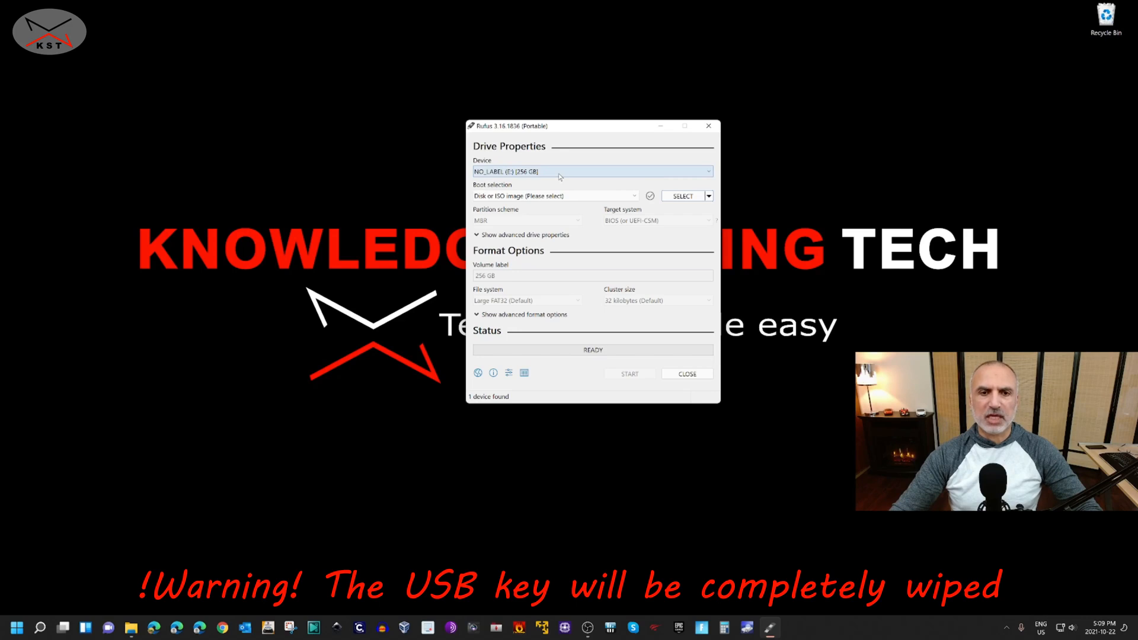
pyautogui.click(591, 171)
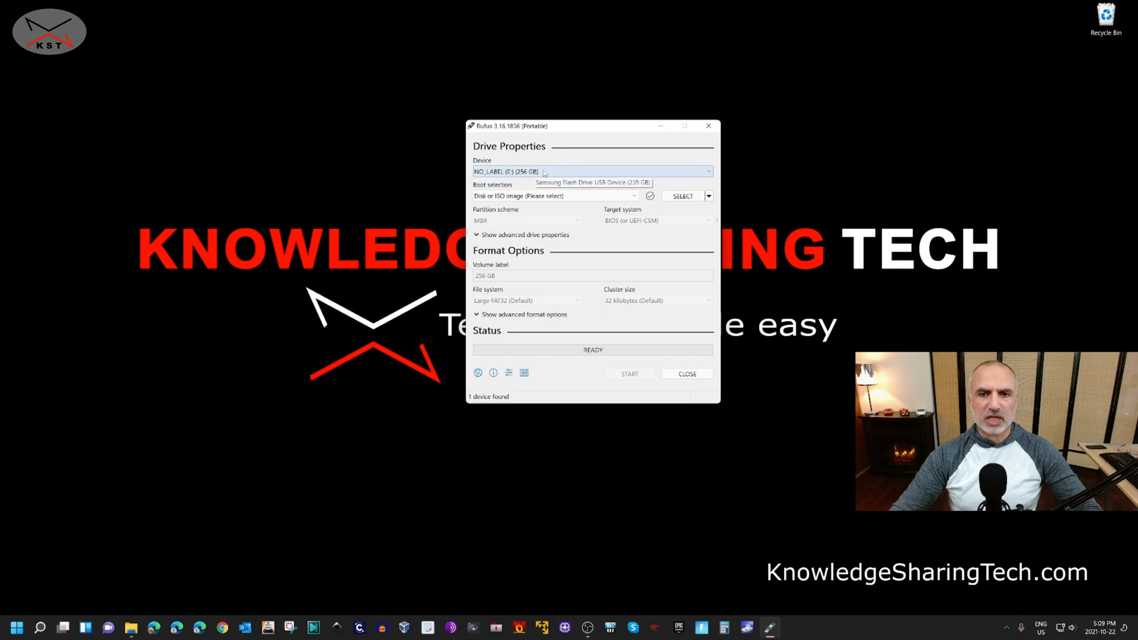
pyautogui.click(682, 196)
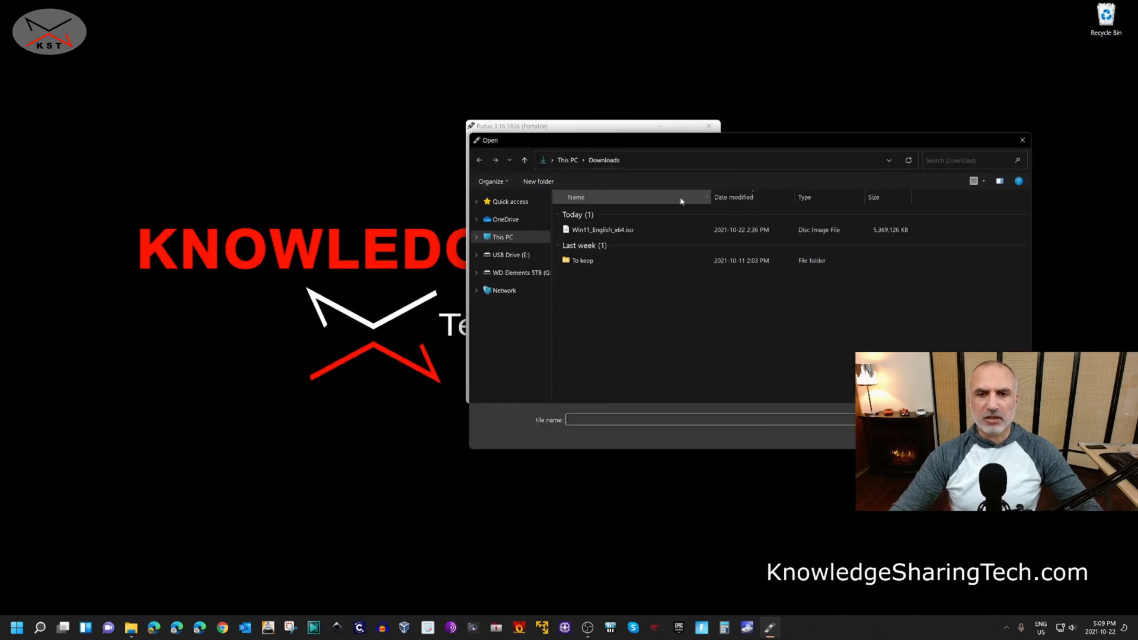
pyautogui.moveTo(603, 230)
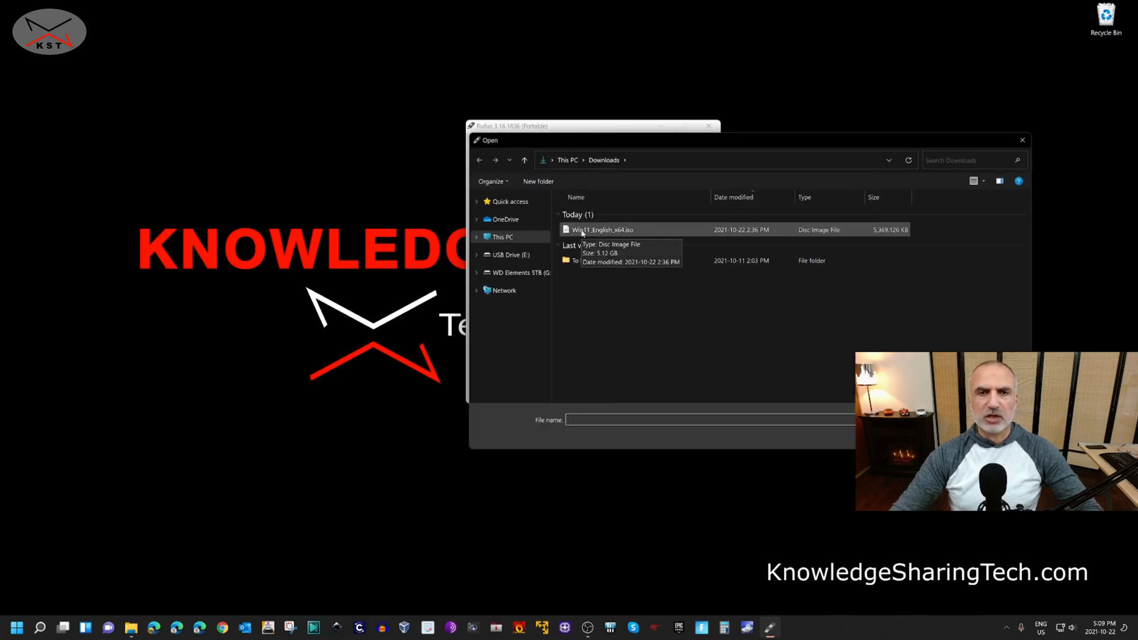
pyautogui.click(603, 229)
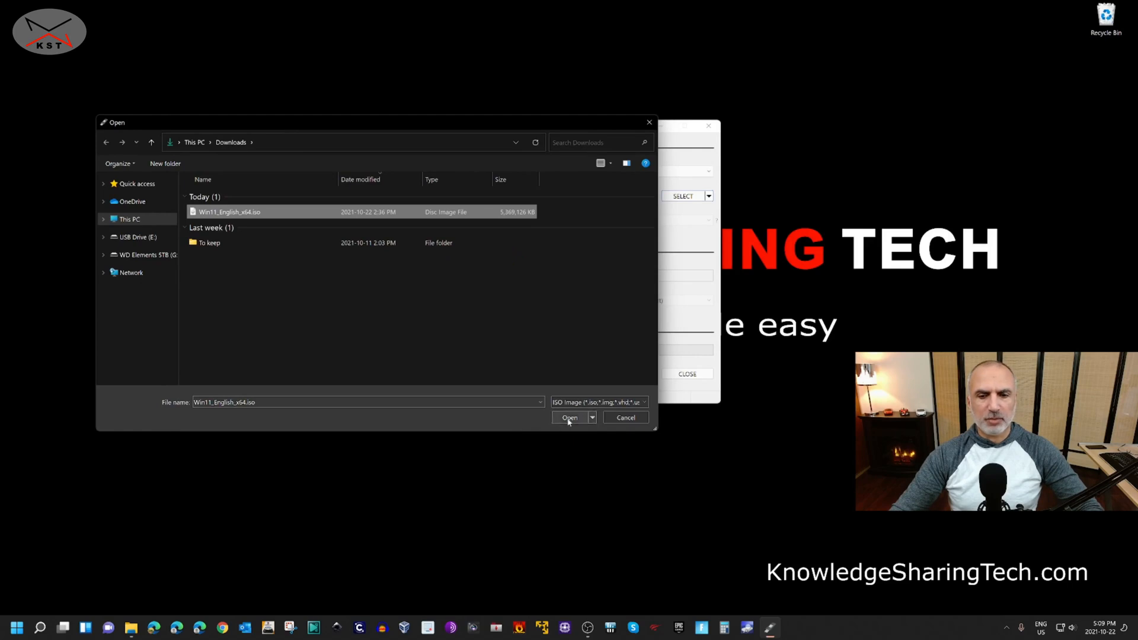
pyautogui.click(570, 417)
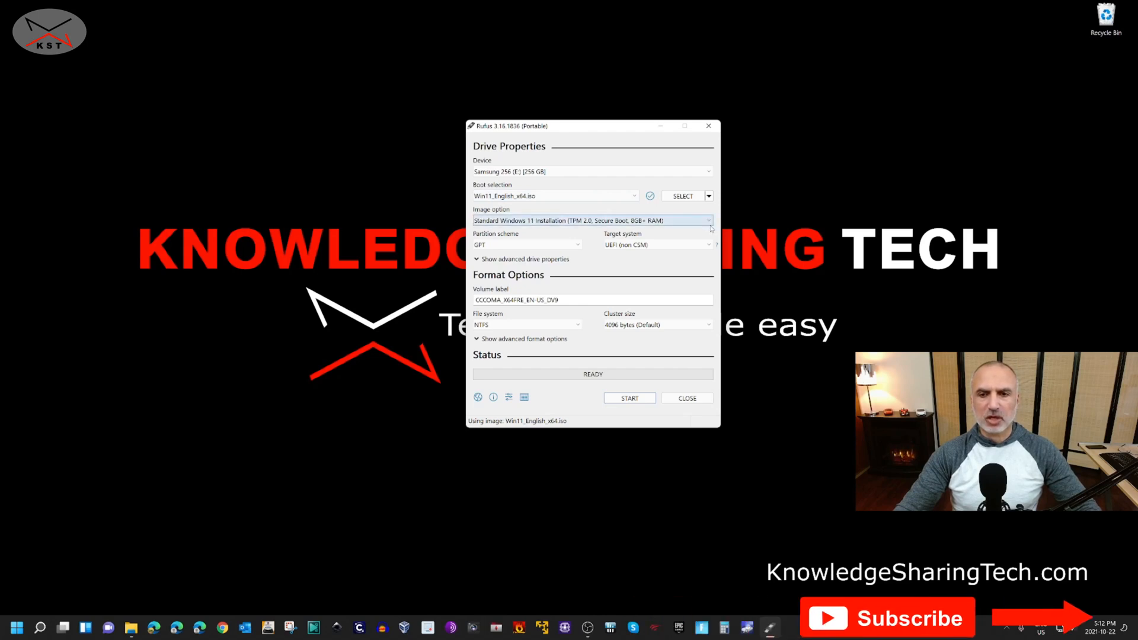
# Step: Choose Extended Windows 11 Installation (no TPM/no Secure Boot) with MBR partition scheme and start
pyautogui.click(708, 220)
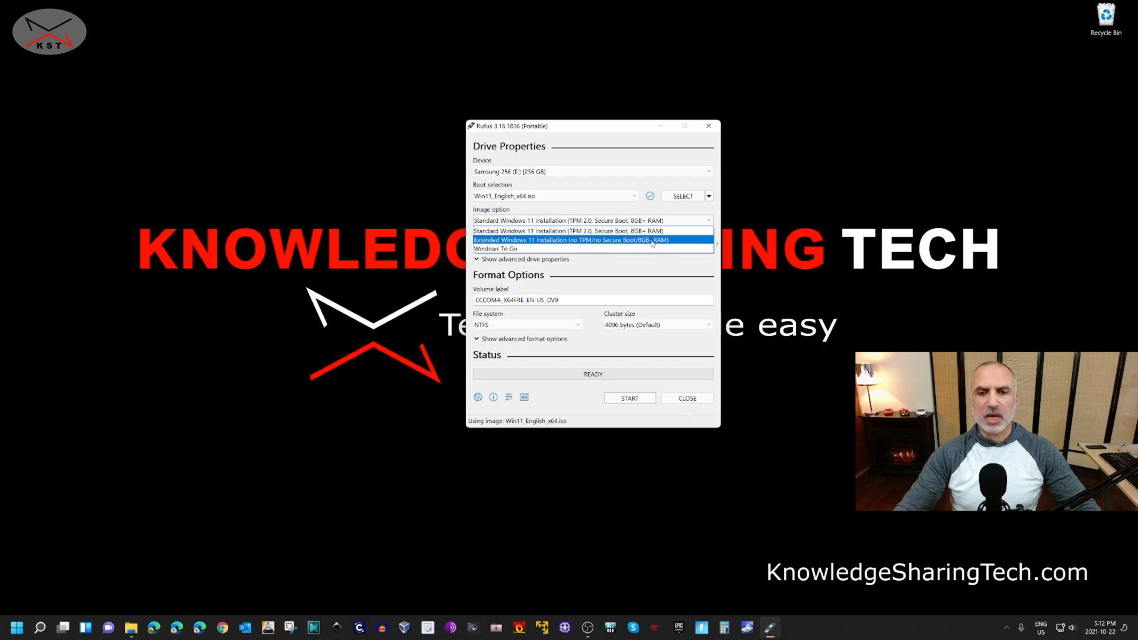
pyautogui.click(590, 241)
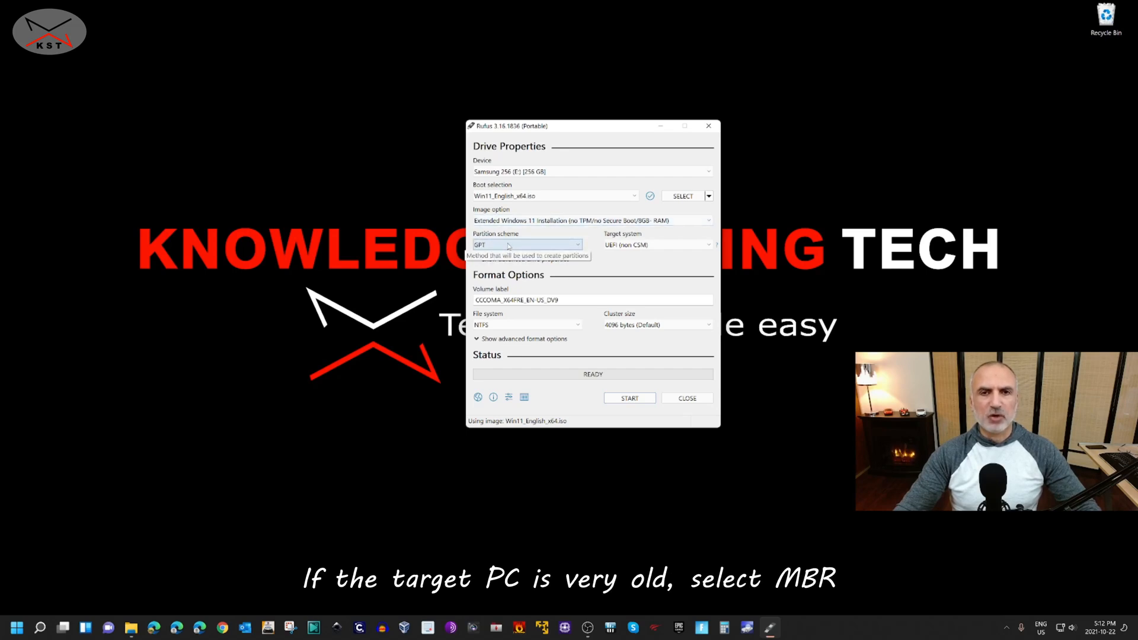
pyautogui.click(526, 244)
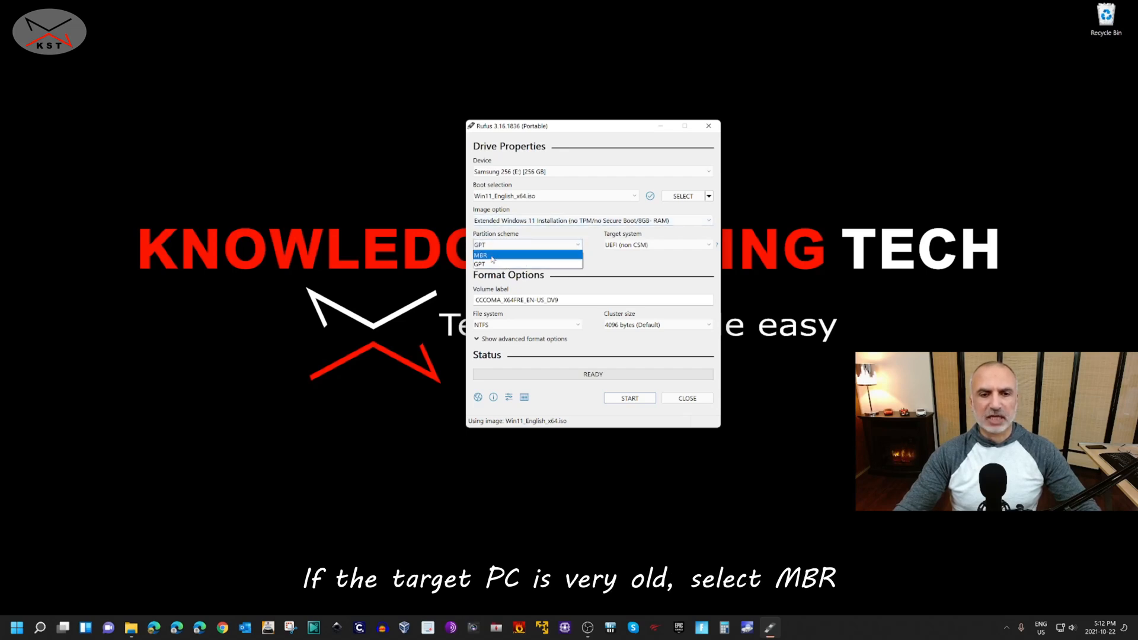
pyautogui.click(481, 255)
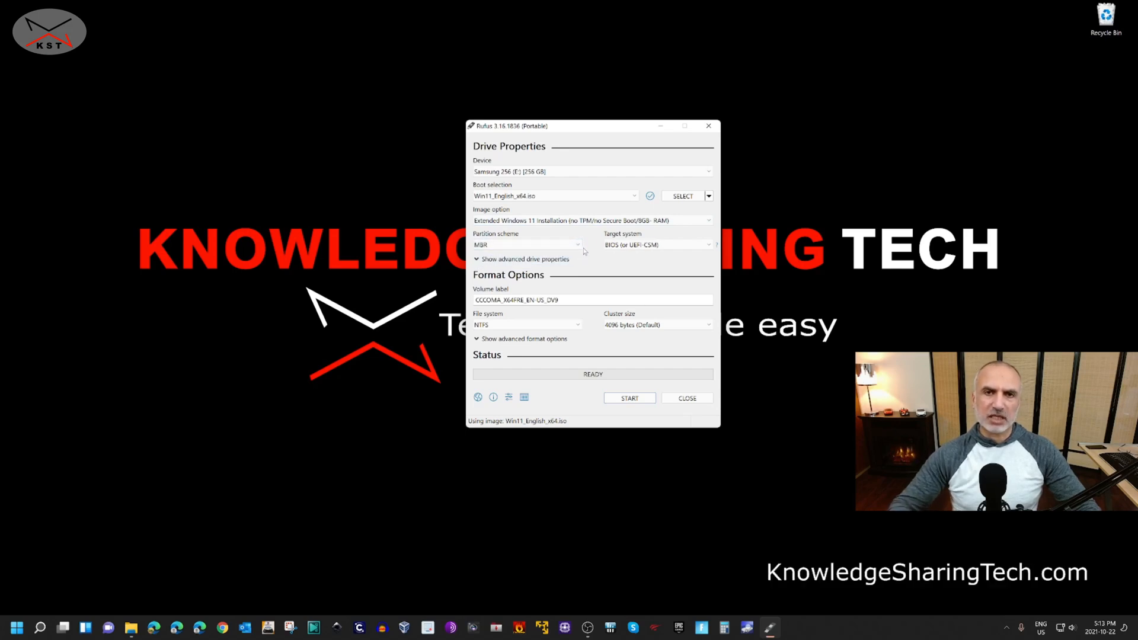
pyautogui.moveTo(655, 244)
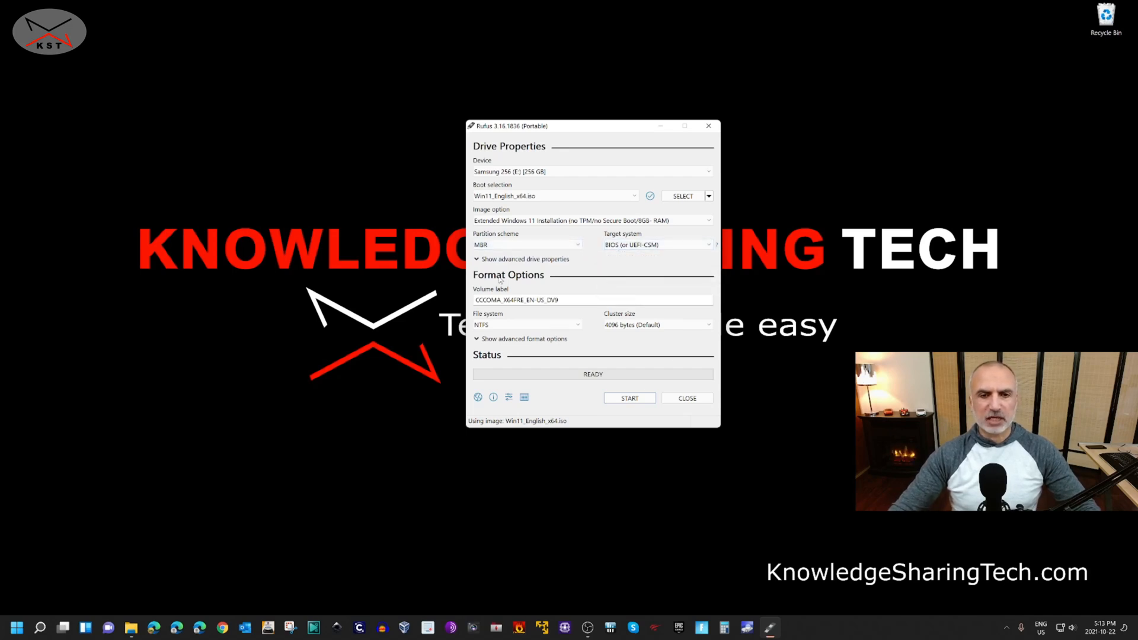
pyautogui.click(630, 398)
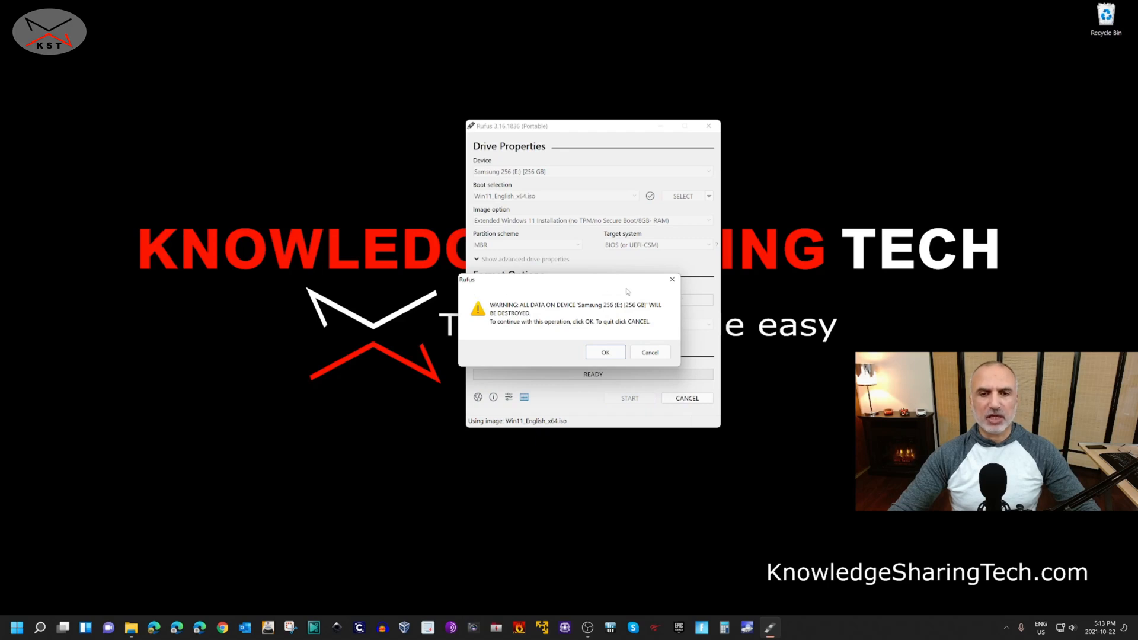
pyautogui.moveTo(500, 175)
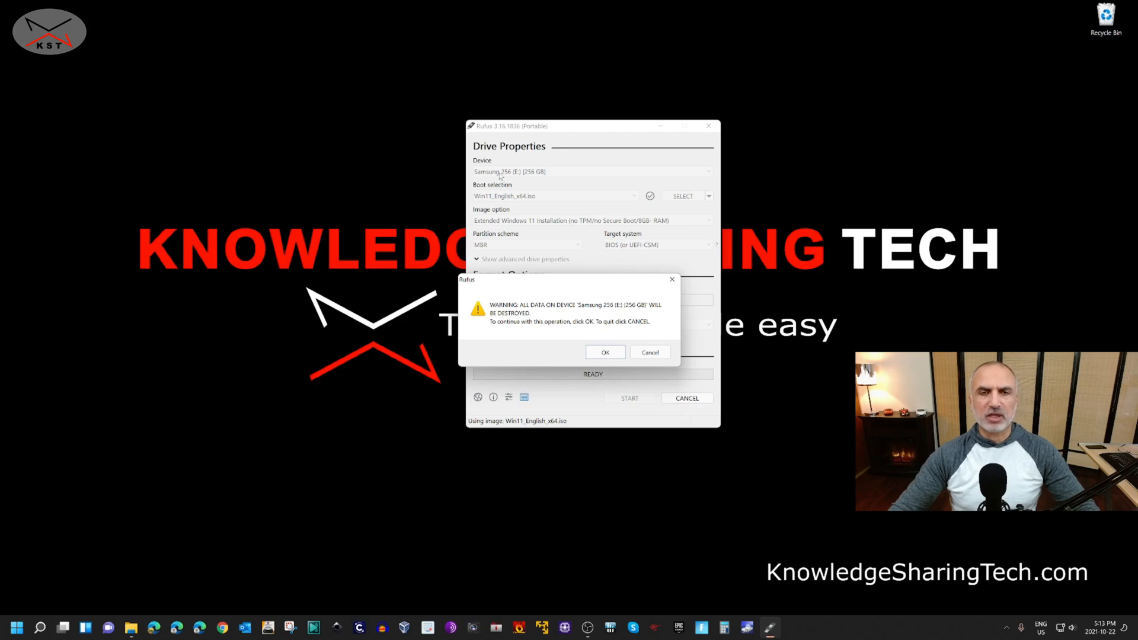
pyautogui.moveTo(568, 264)
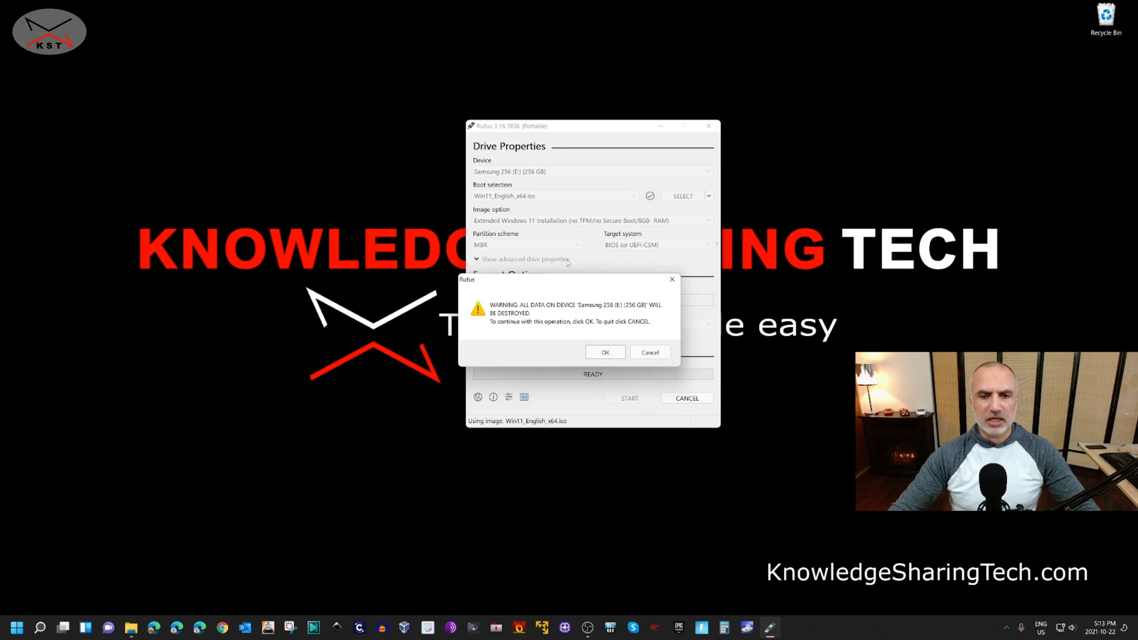
# Step: Confirm the data-destruction warning so Rufus writes the Windows 11 installer to the USB
pyautogui.click(605, 352)
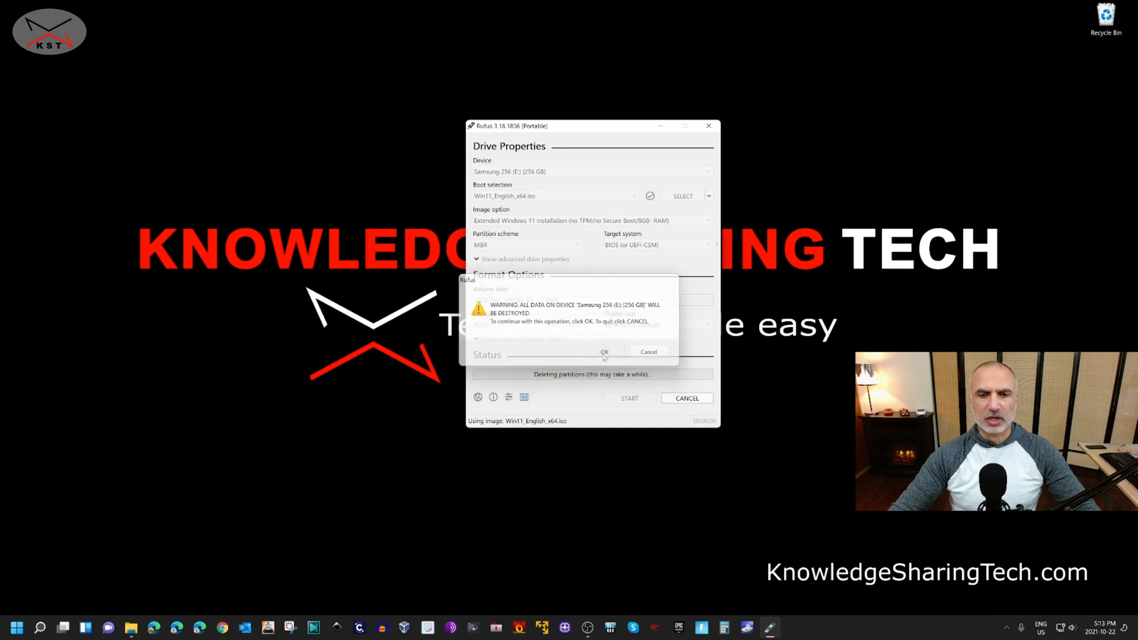
pyautogui.click(605, 353)
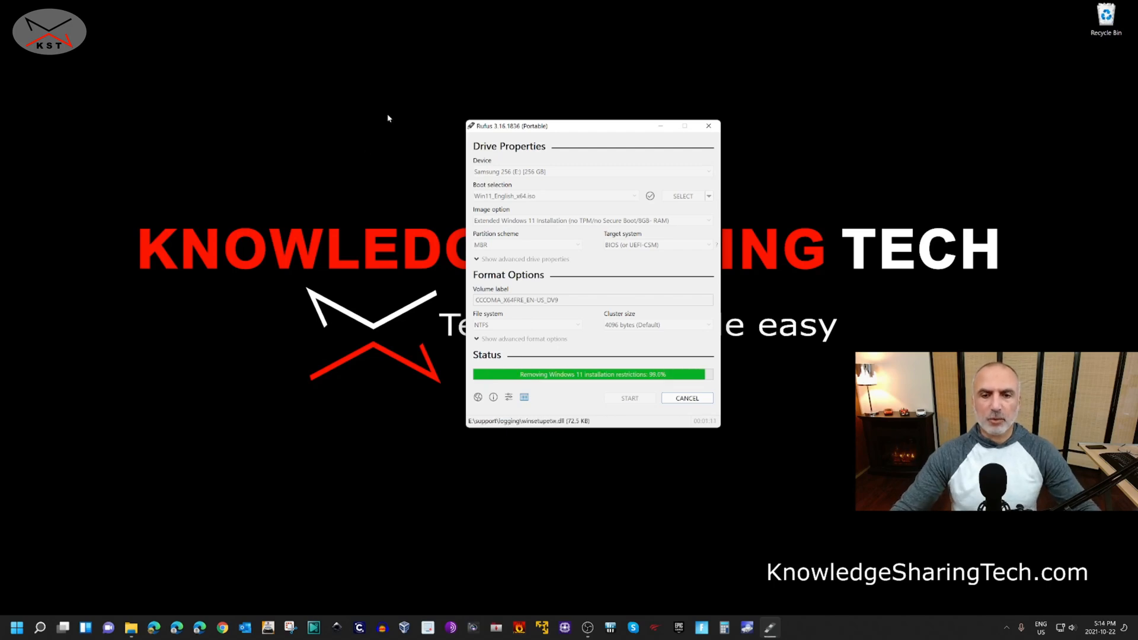
pyautogui.moveTo(556, 395)
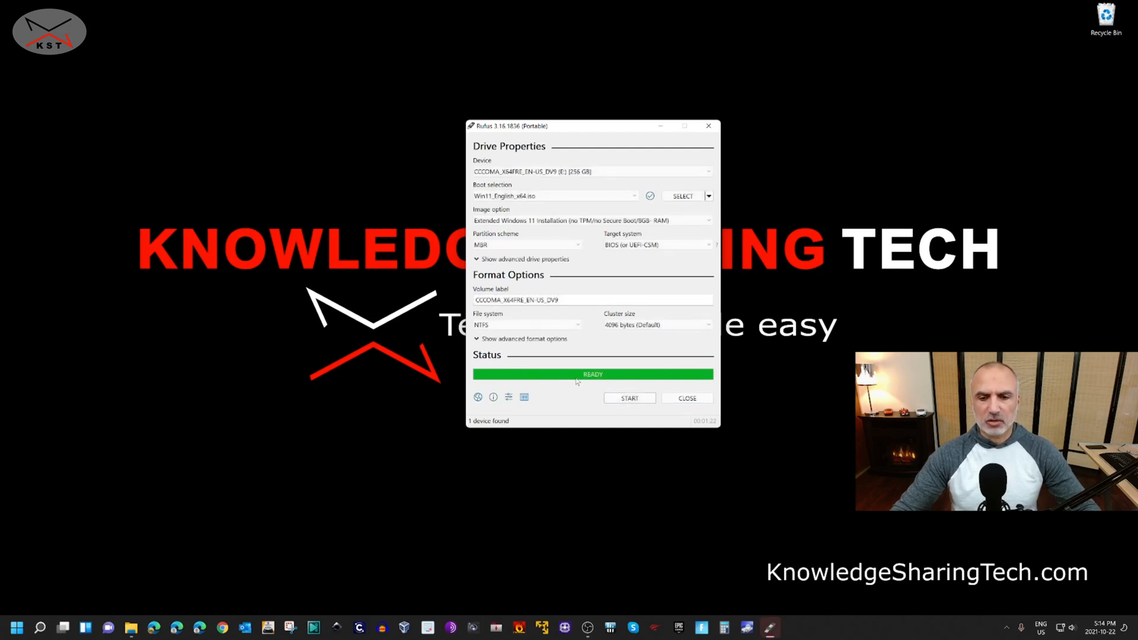
# Step: Close Rufus and boot the old PC from the USB via the F12 boot menu into Windows 11 Setup
pyautogui.click(686, 398)
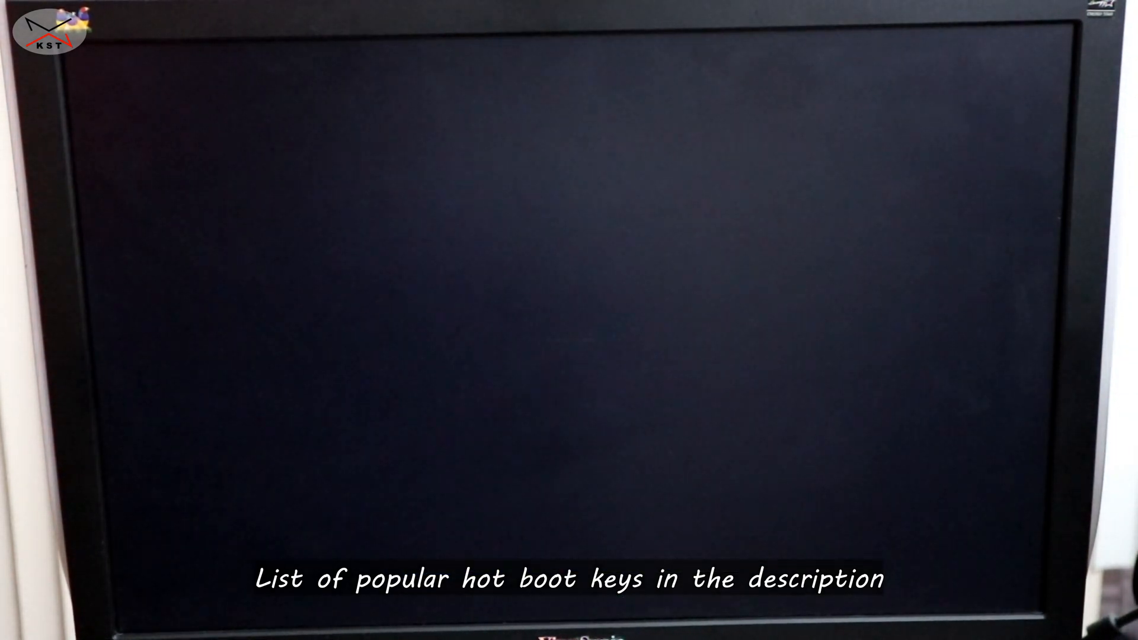
pyautogui.press('f12')
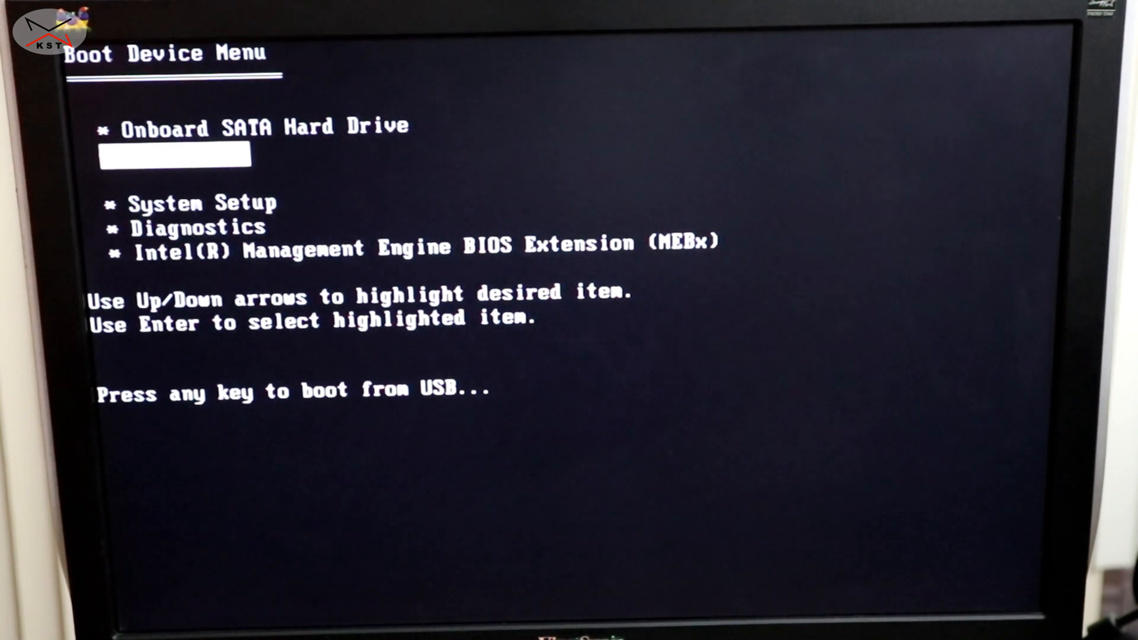
pyautogui.press('enter')
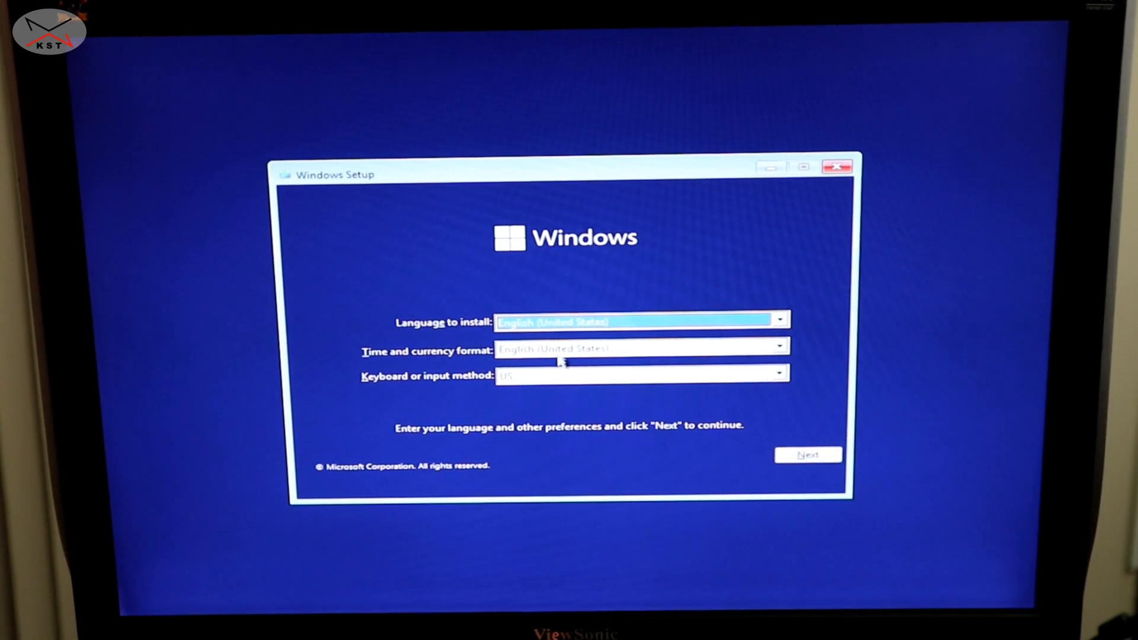
# Step: Continue past language preferences, start the install and skip the product key
pyautogui.click(808, 455)
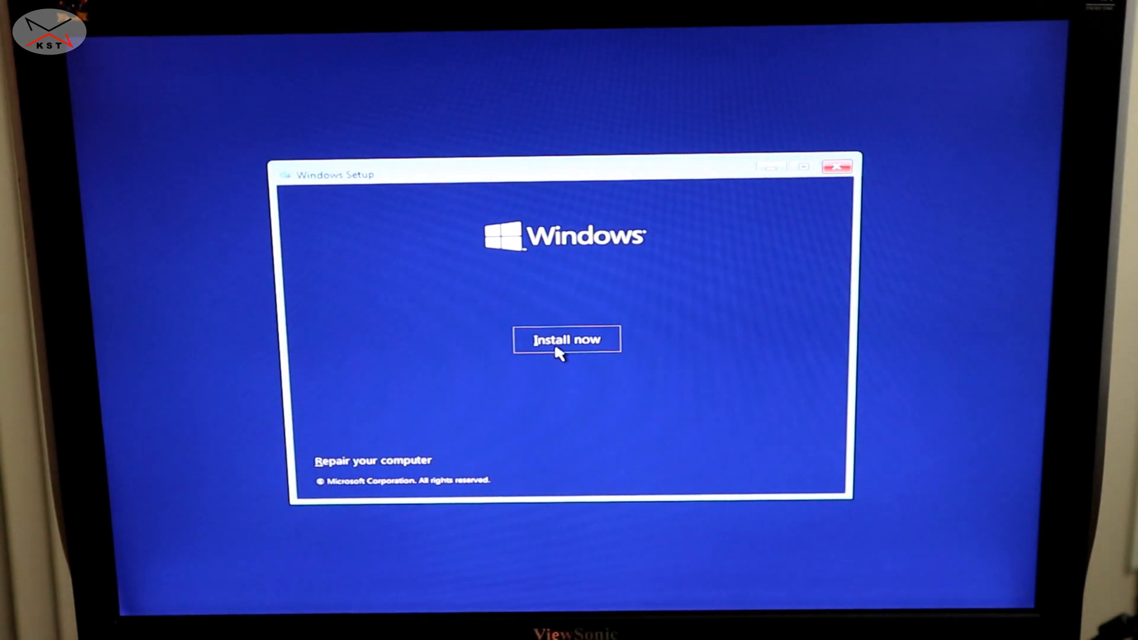
pyautogui.click(567, 339)
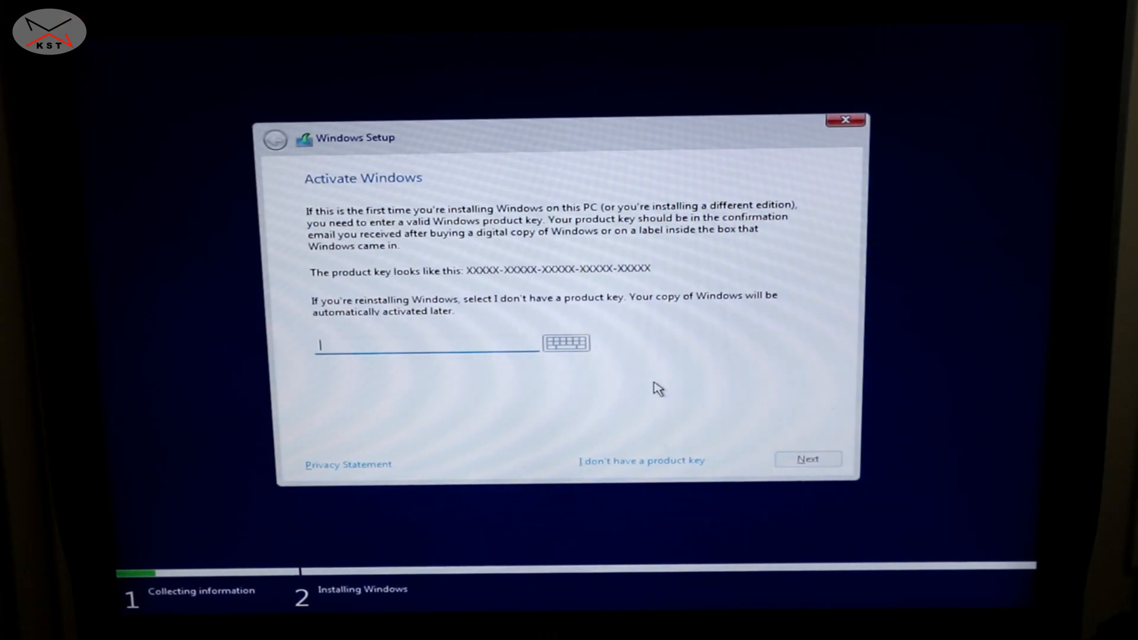
pyautogui.moveTo(637, 475)
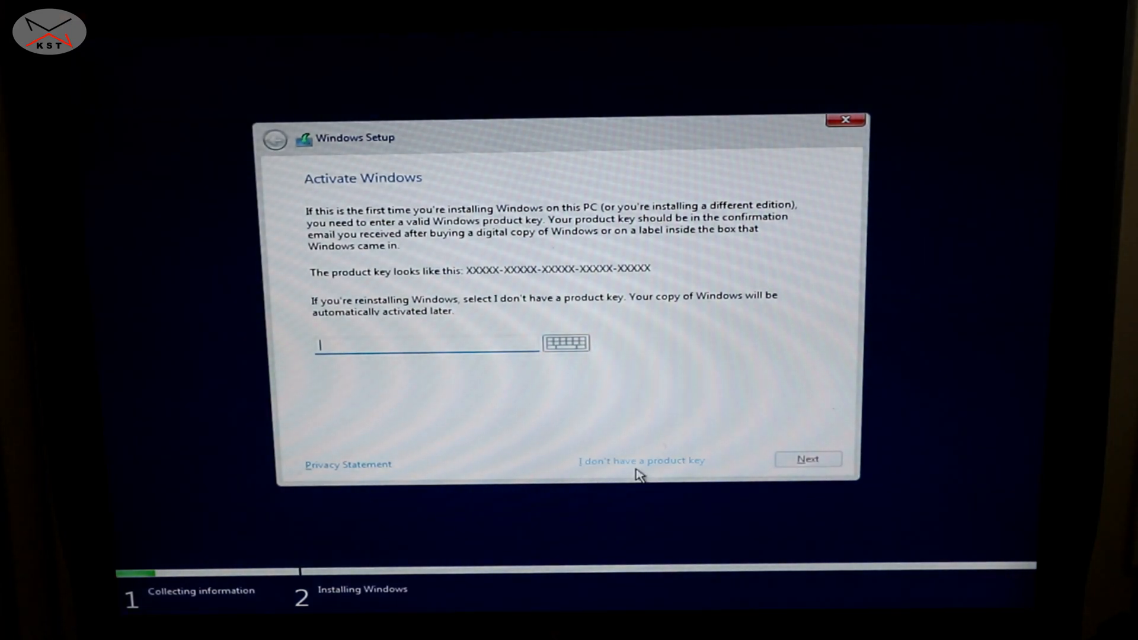
pyautogui.click(641, 460)
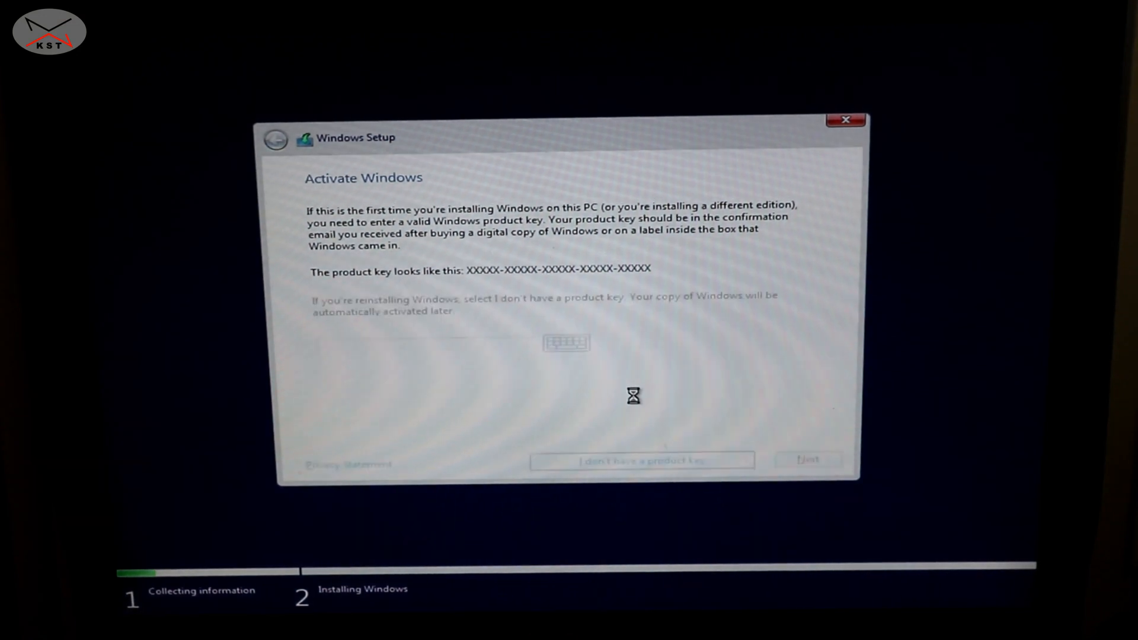
pyautogui.click(642, 460)
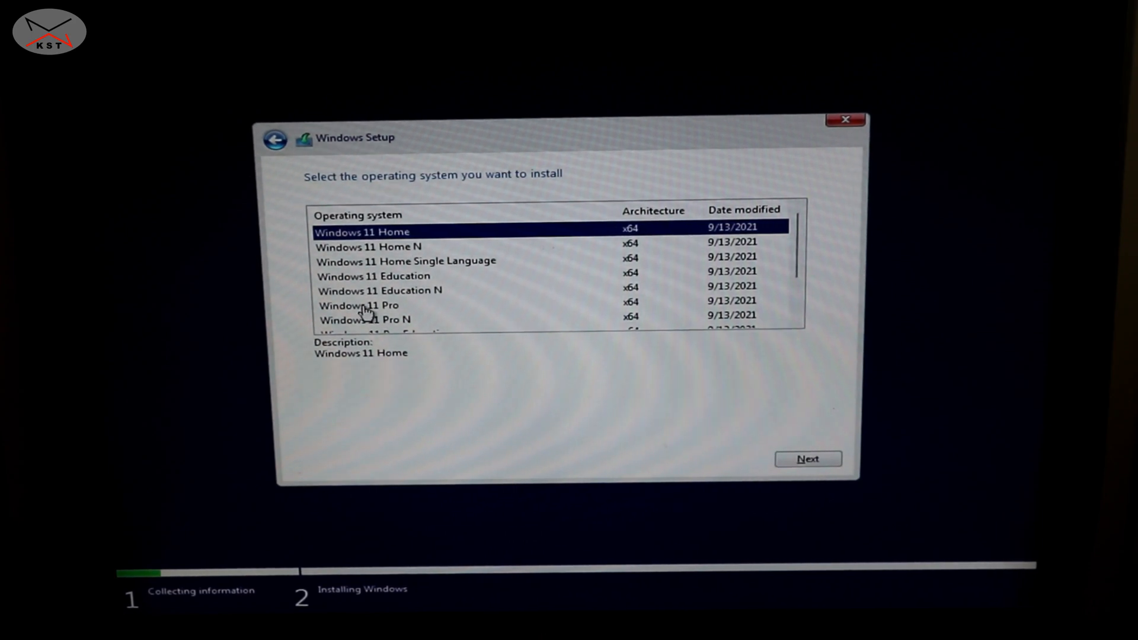
# Step: Select Windows 11 Pro, accept the license terms and choose a Custom installation
pyautogui.click(359, 305)
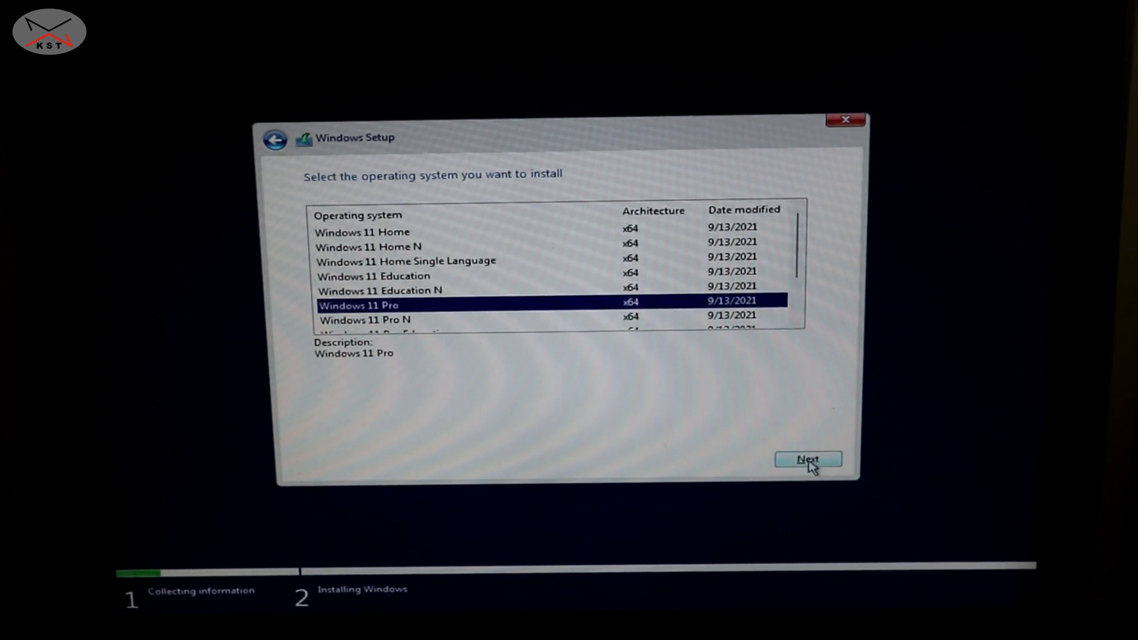
pyautogui.click(808, 459)
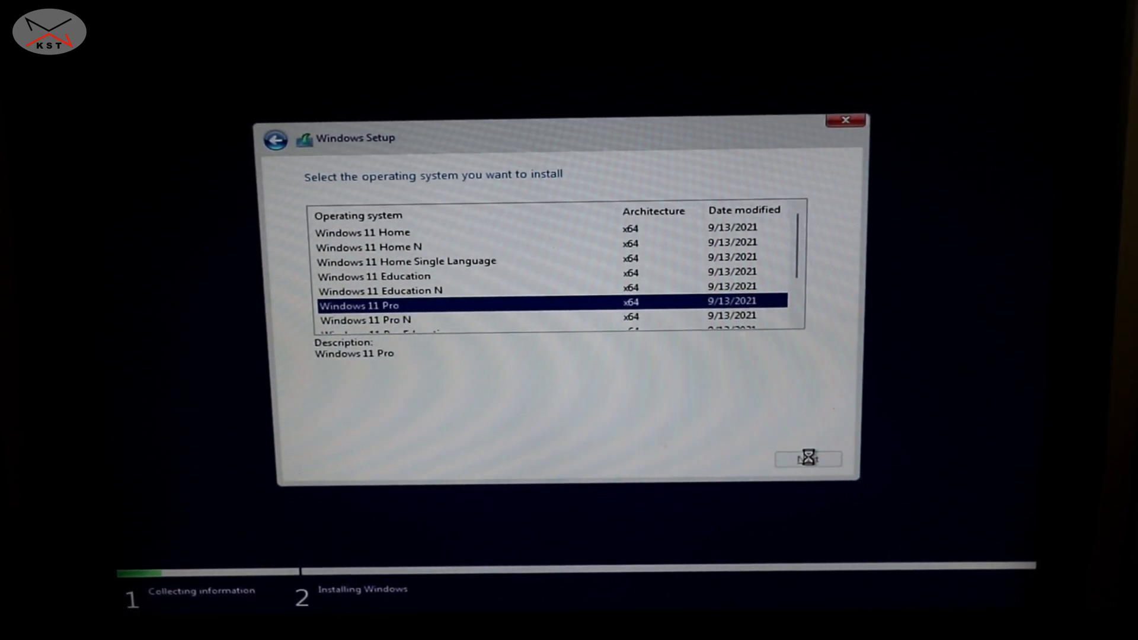
pyautogui.click(808, 459)
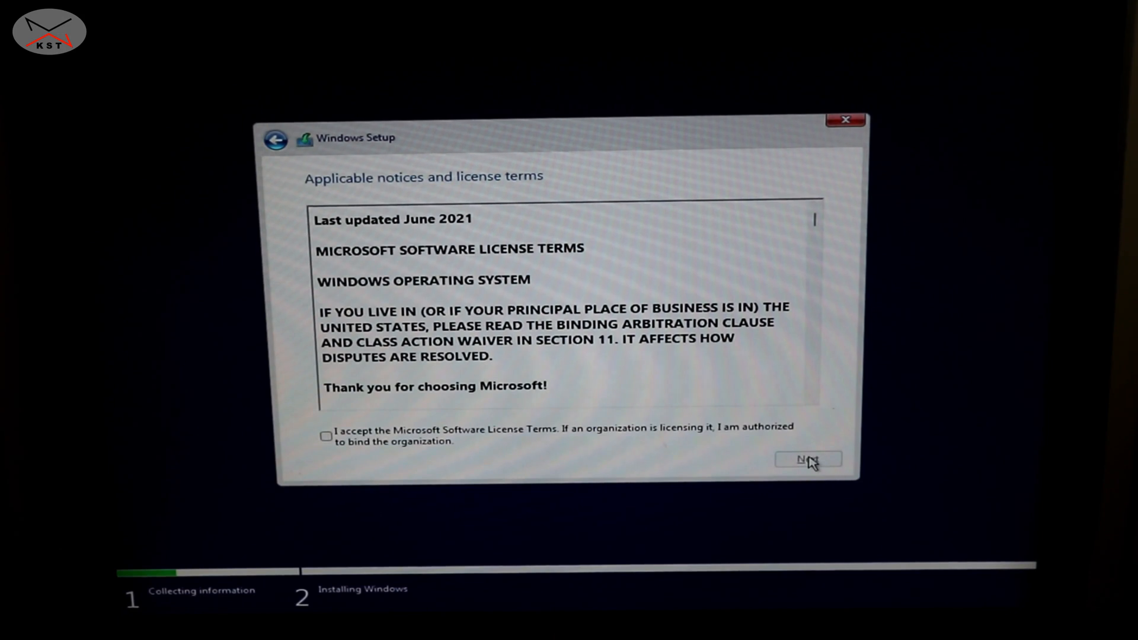
pyautogui.click(808, 459)
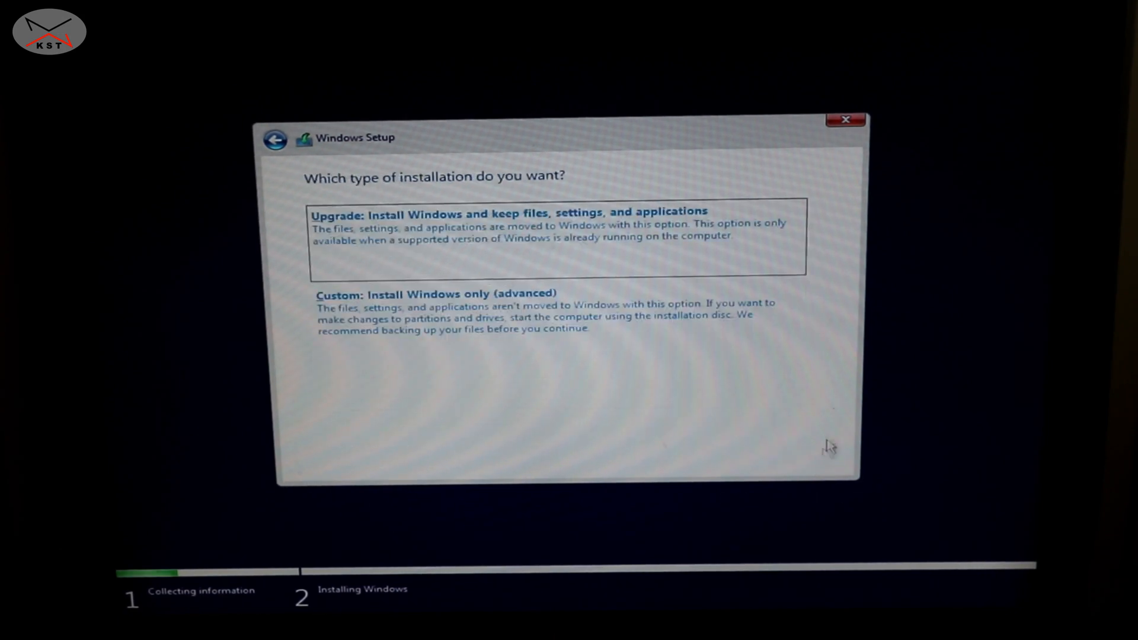
pyautogui.click(440, 295)
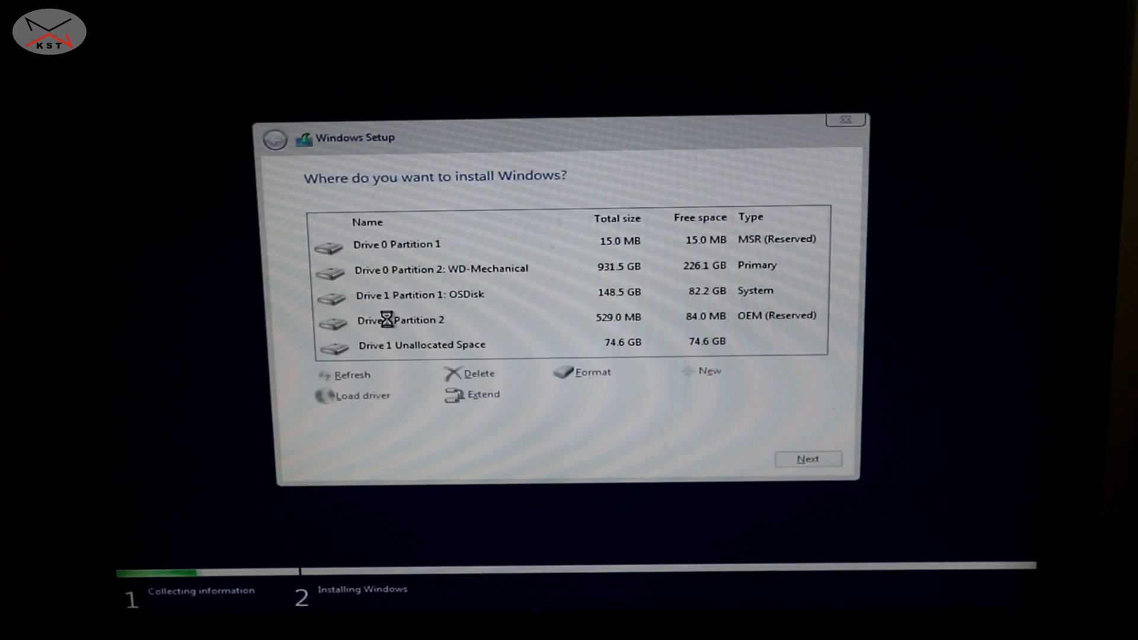
# Step: Delete drive 1's old OSDisk and OEM partitions, confirming the warning
pyautogui.click(420, 294)
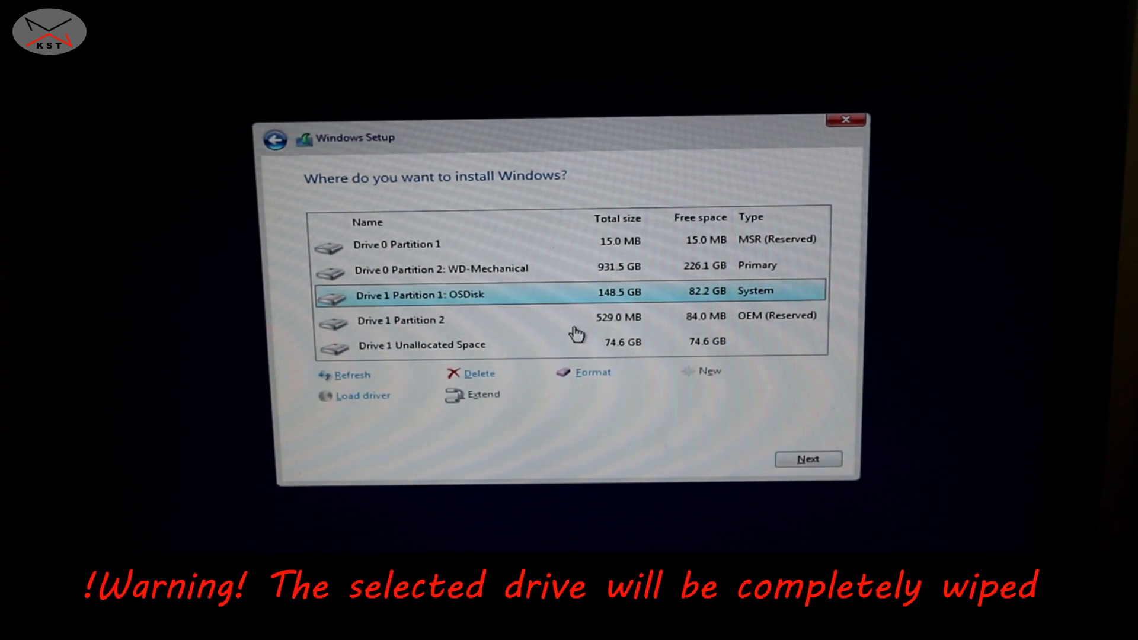
pyautogui.moveTo(392, 317)
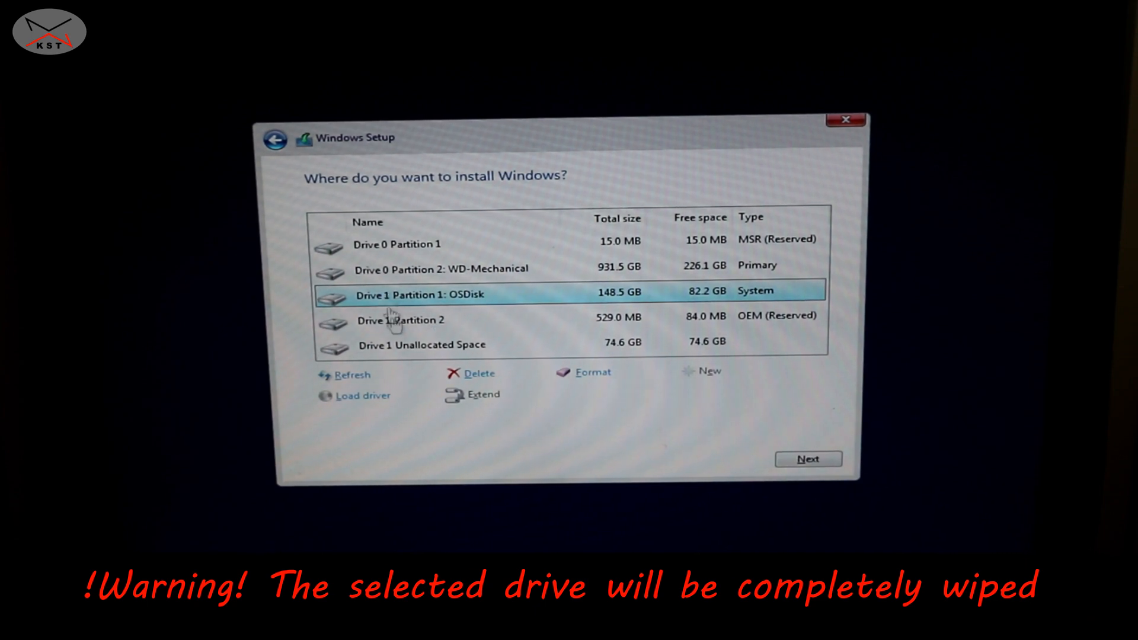
pyautogui.moveTo(441, 350)
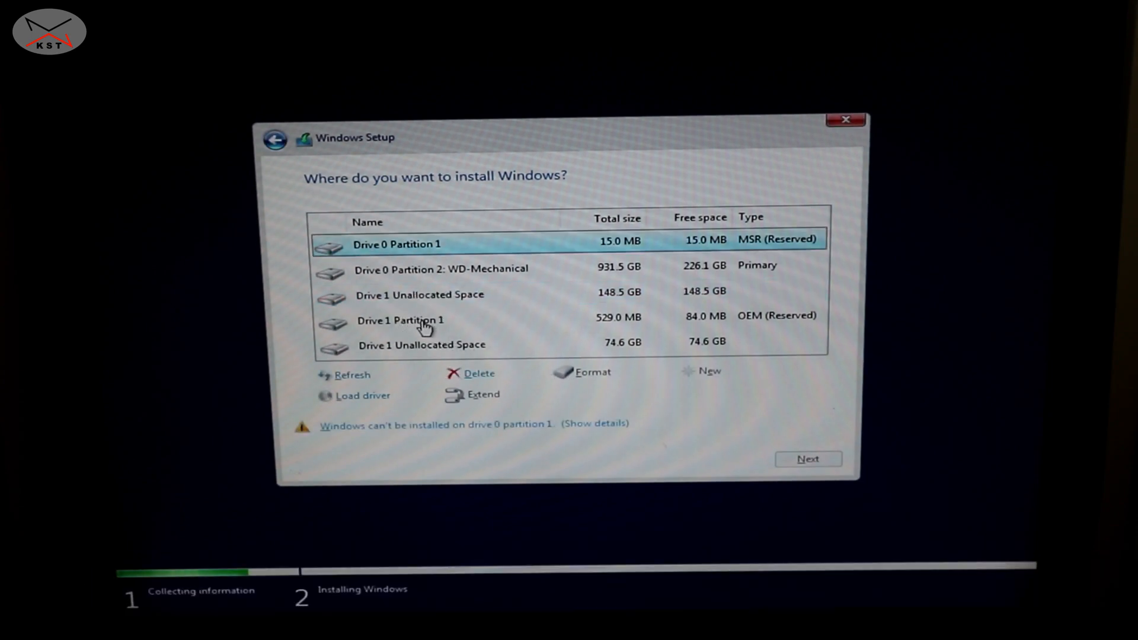
pyautogui.click(401, 320)
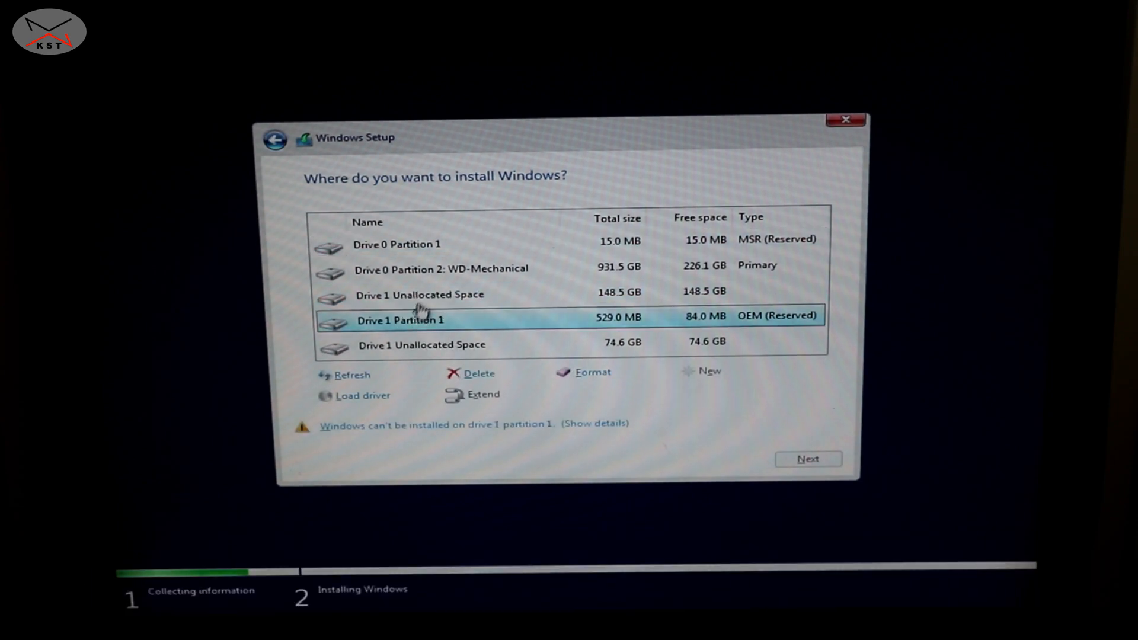
pyautogui.click(419, 294)
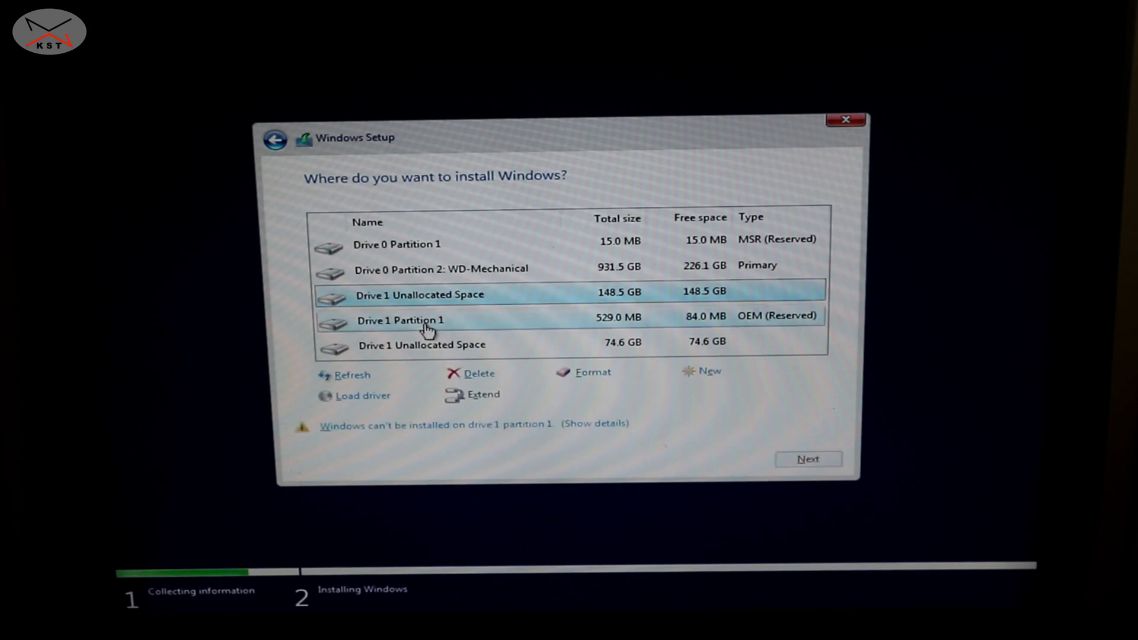
pyautogui.click(475, 373)
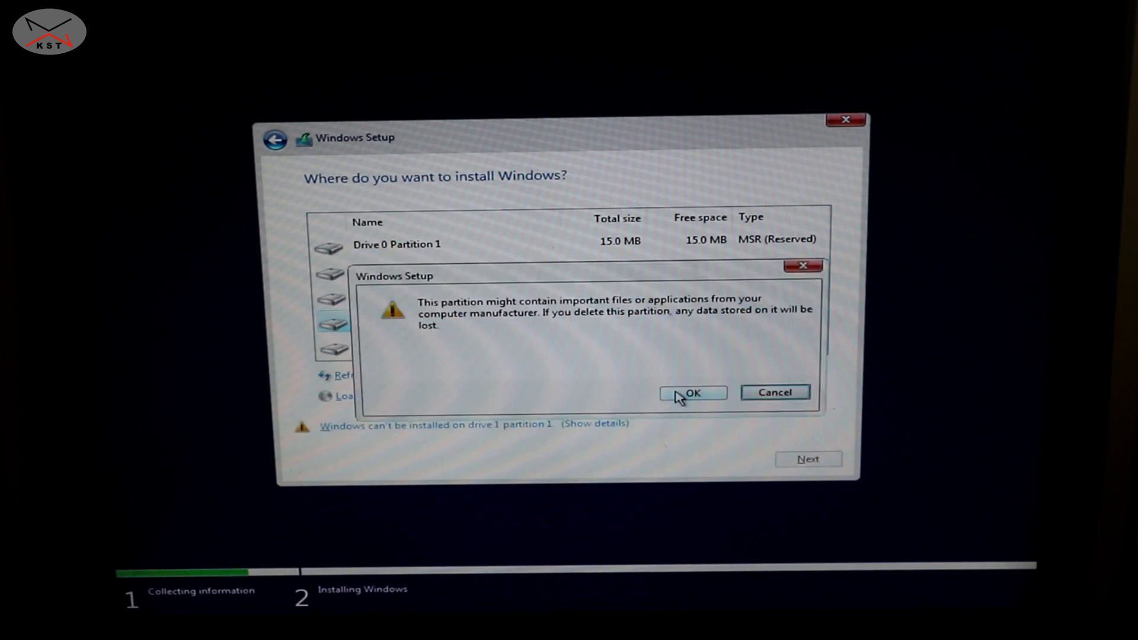
pyautogui.click(691, 392)
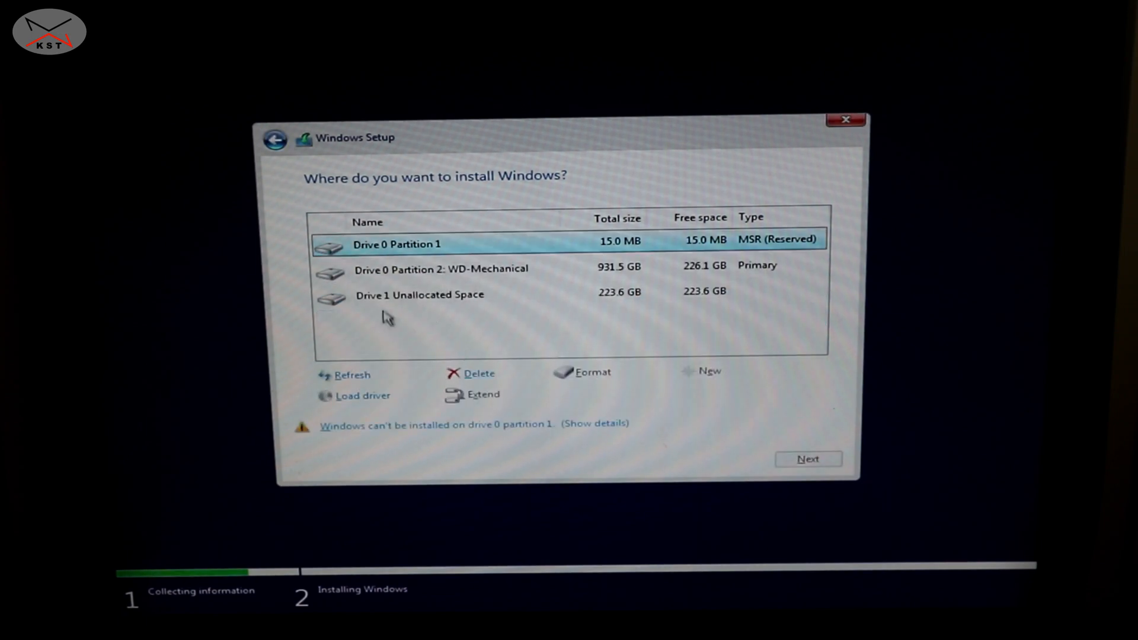
pyautogui.moveTo(420, 301)
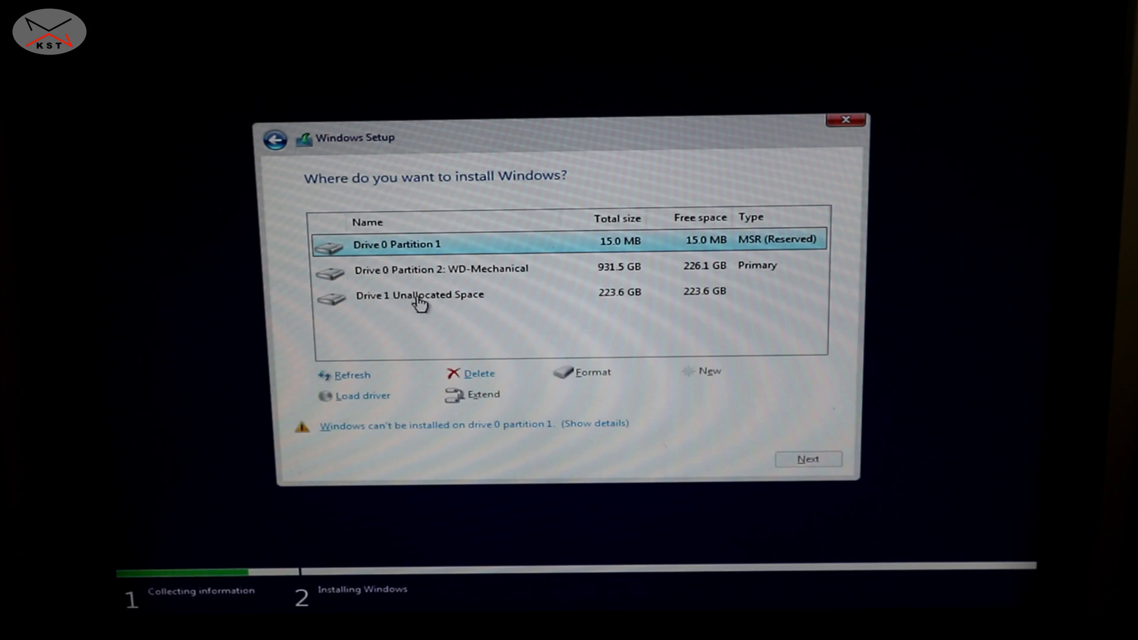
# Step: Install Windows onto drive 1's 223.6 GB of unallocated space
pyautogui.click(420, 295)
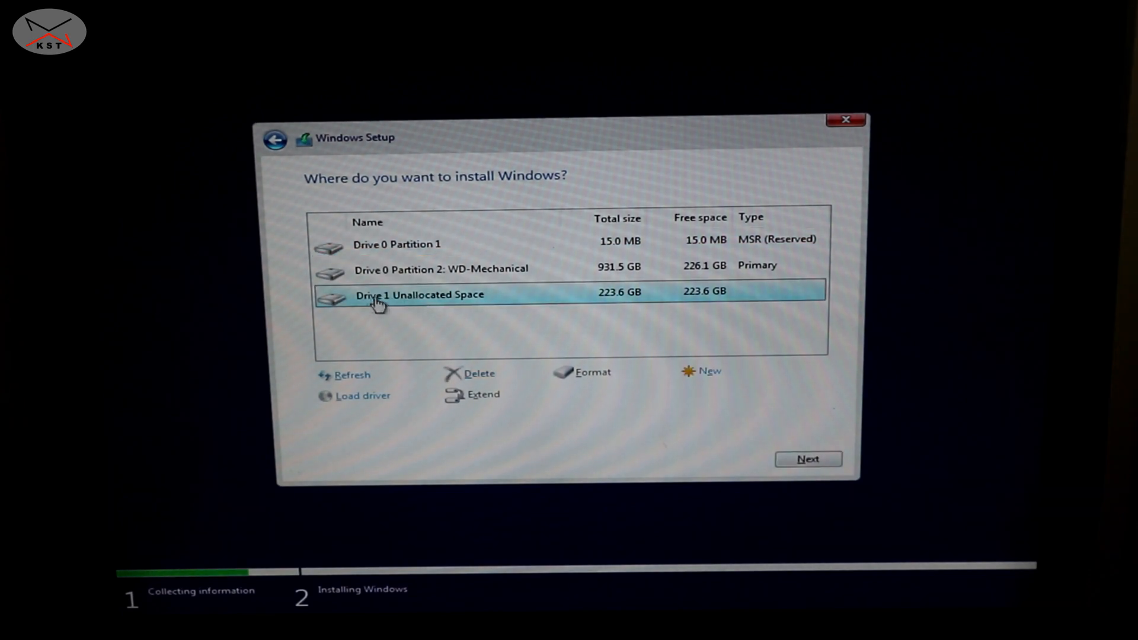
pyautogui.moveTo(809, 459)
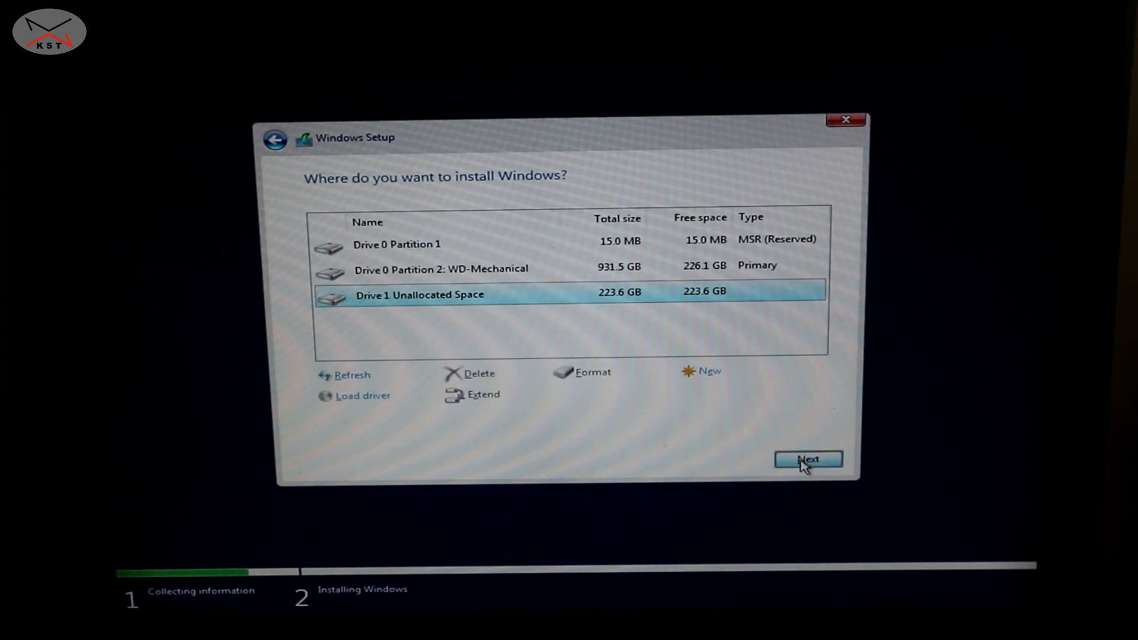
pyautogui.click(808, 459)
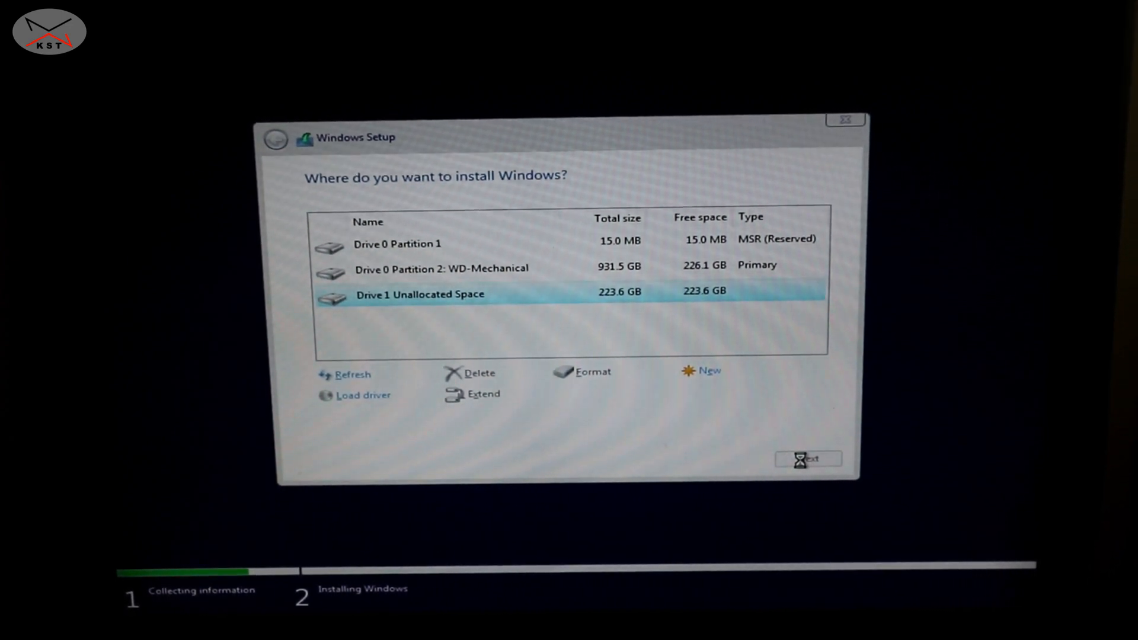
pyautogui.click(806, 459)
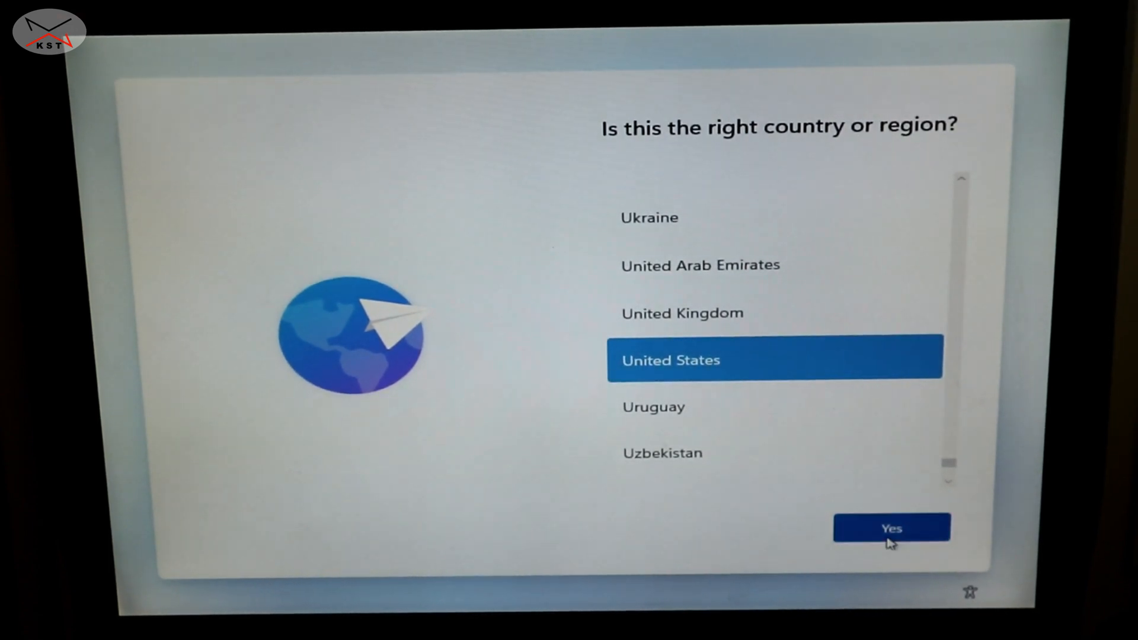
# Step: Confirm United States region and US keyboard, skipping a second layout
pyautogui.click(892, 527)
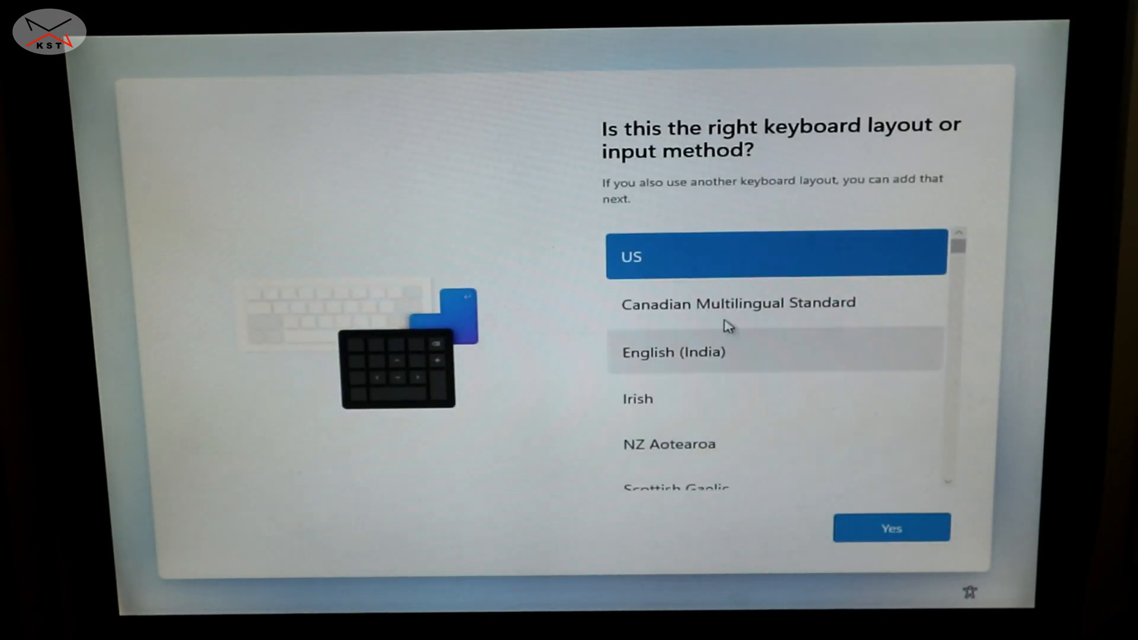
pyautogui.click(890, 527)
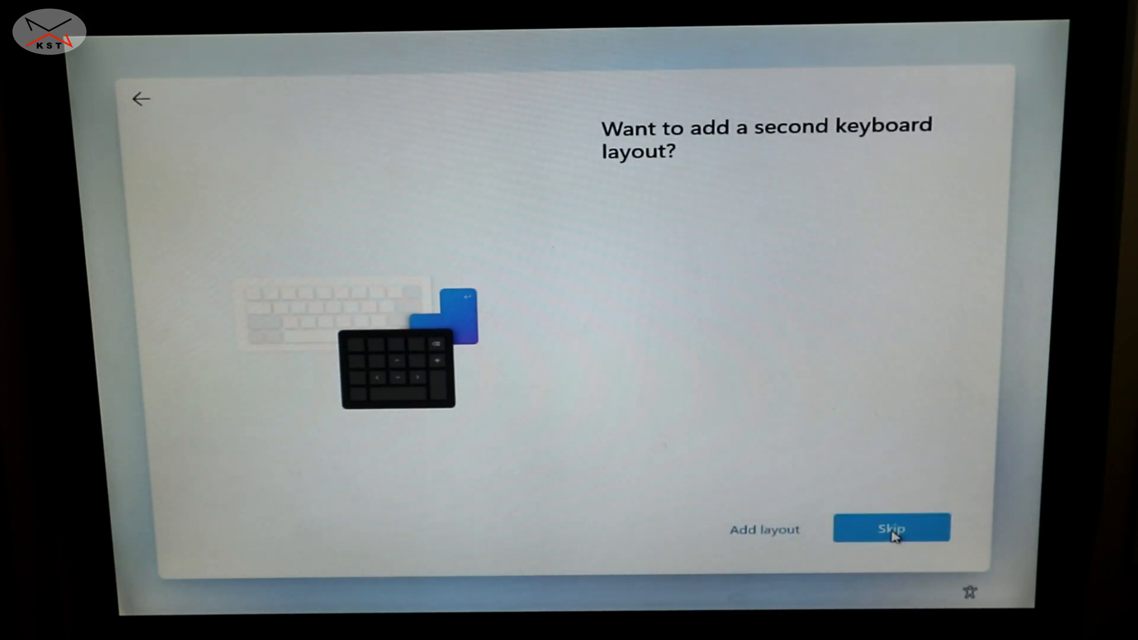
pyautogui.click(891, 528)
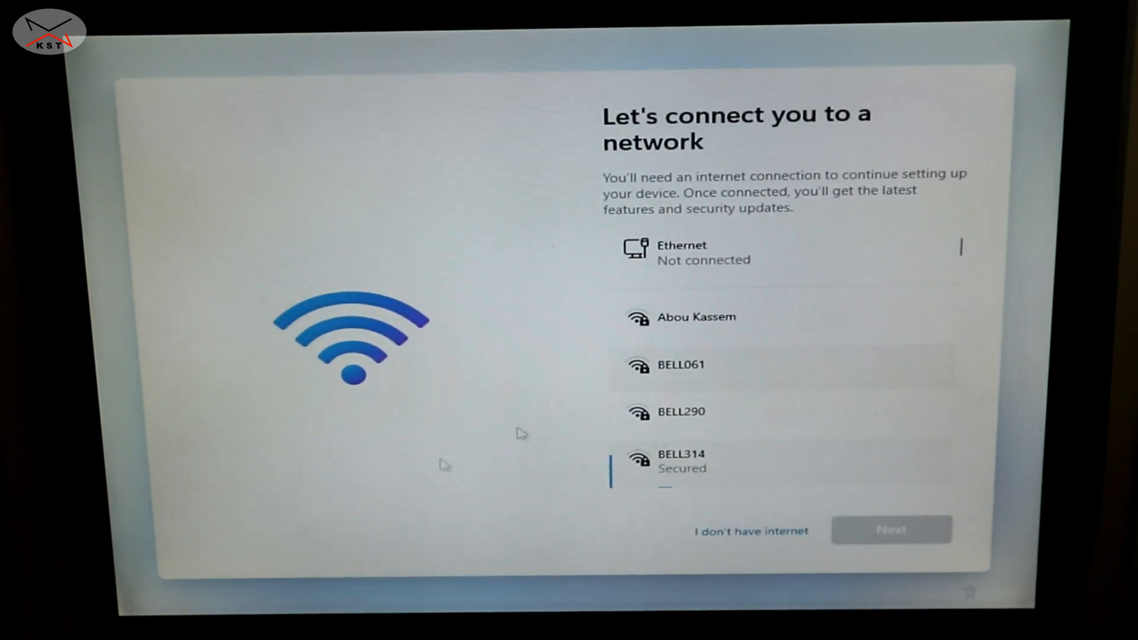
pyautogui.moveTo(965, 368)
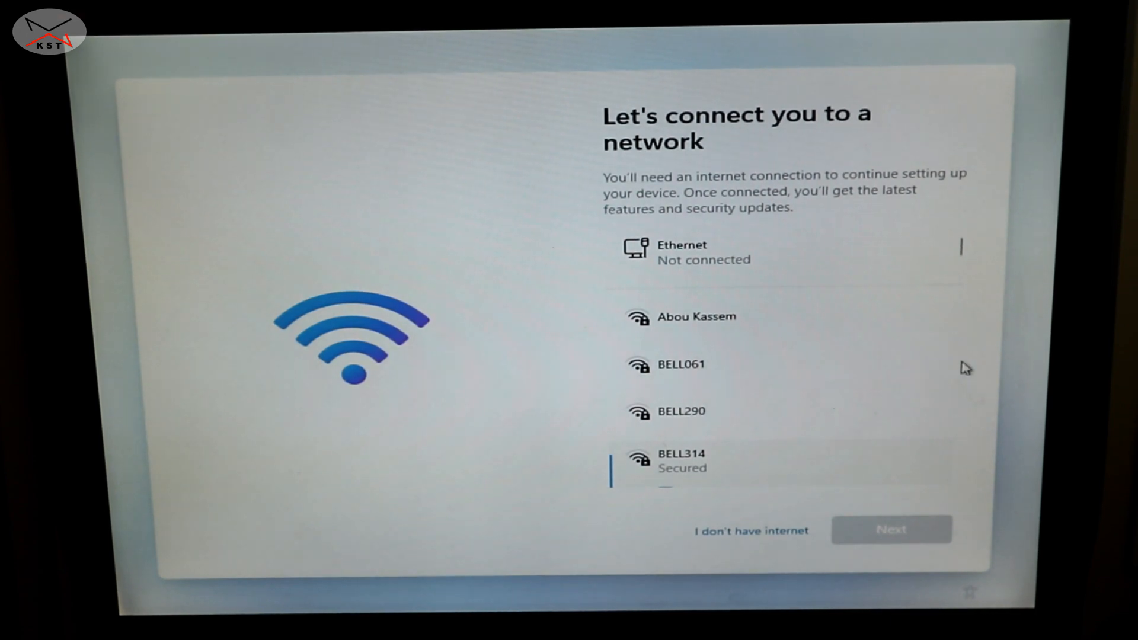
pyautogui.click(682, 460)
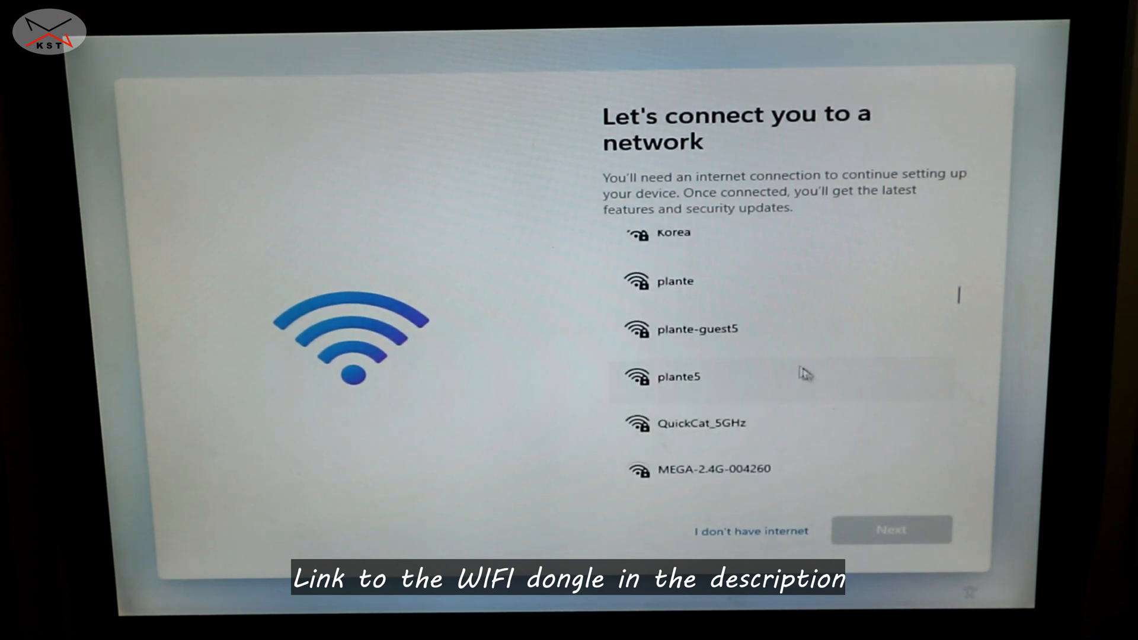
# Step: Connect to the plante-guest5 Wi-Fi network with its security key and continue
pyautogui.click(674, 329)
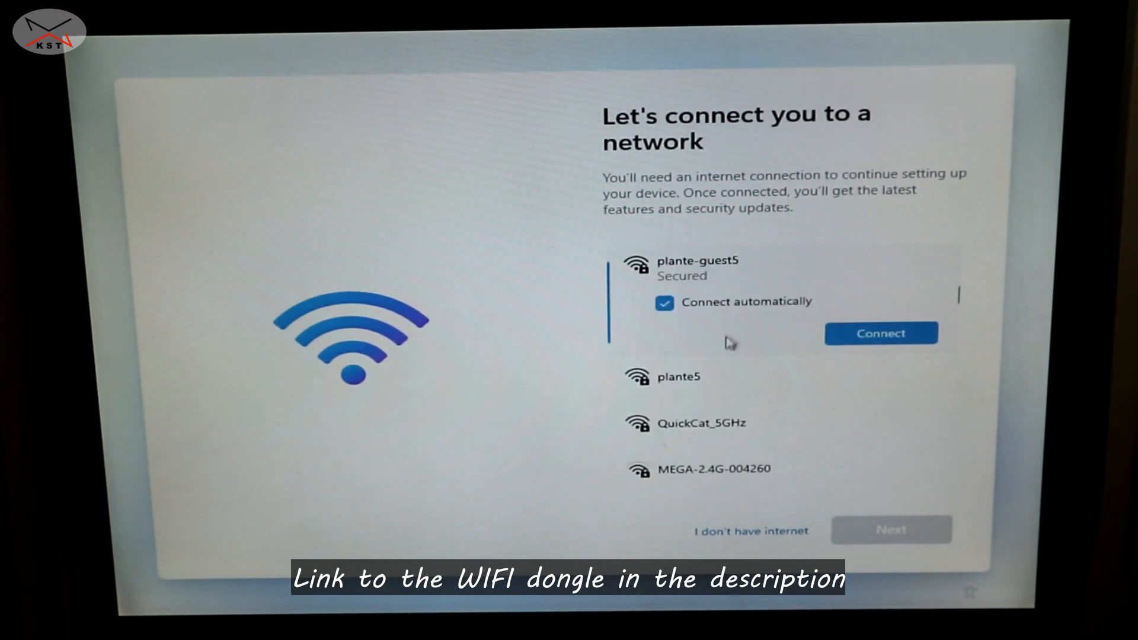
pyautogui.click(880, 333)
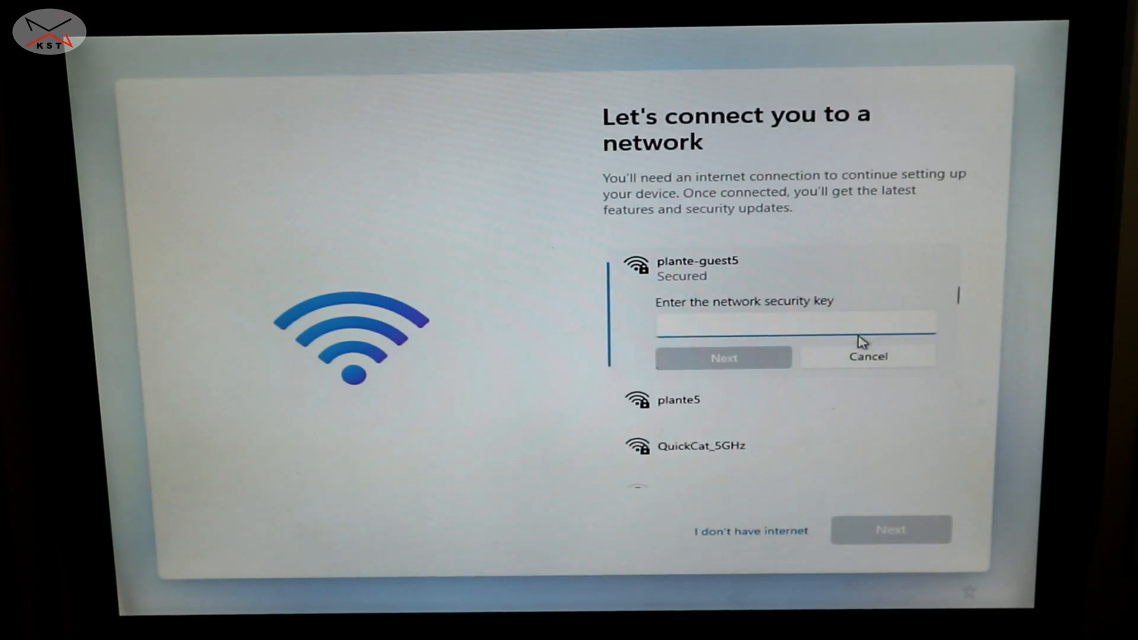
pyautogui.click(723, 358)
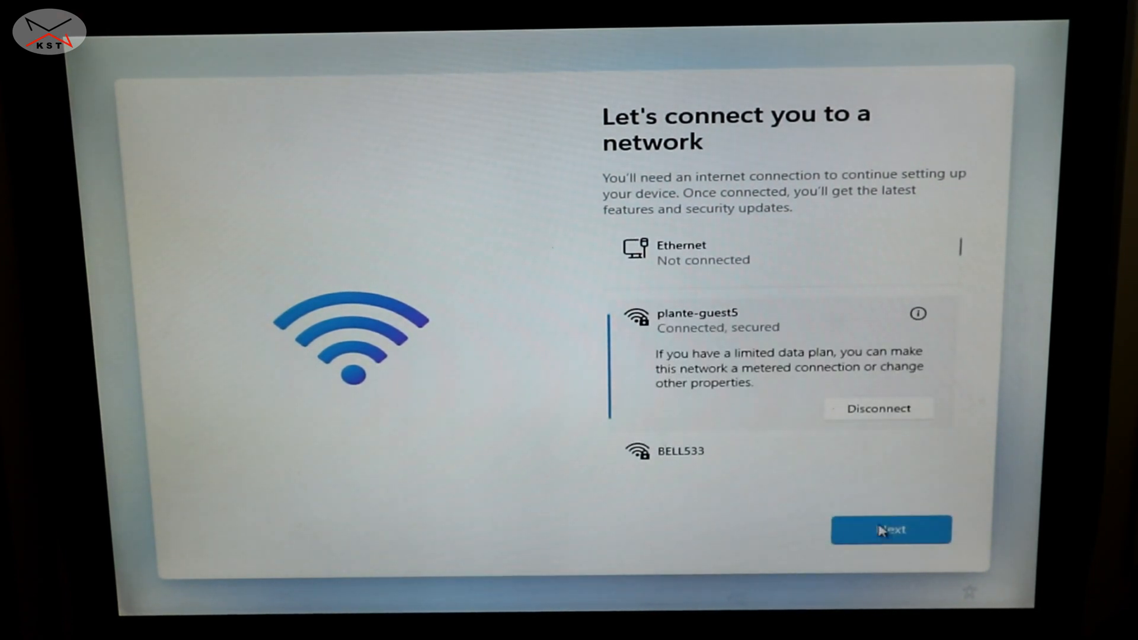
pyautogui.click(890, 530)
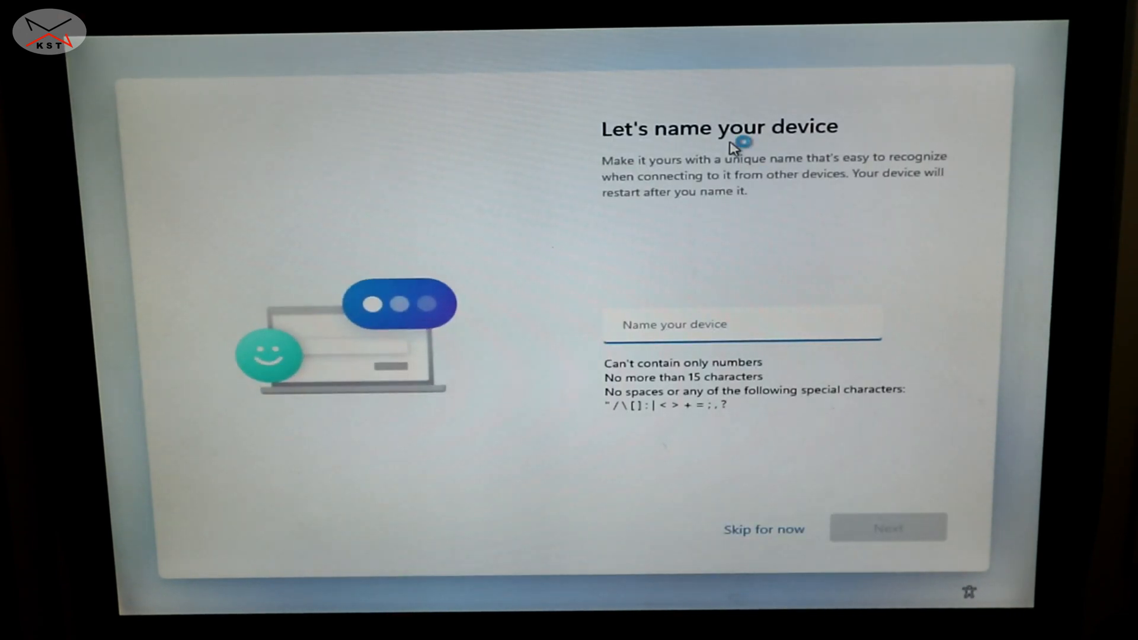
# Step: Name the device KST, choose personal use, and skip Microsoft sign-in via Sign-in options
pyautogui.write('KST')
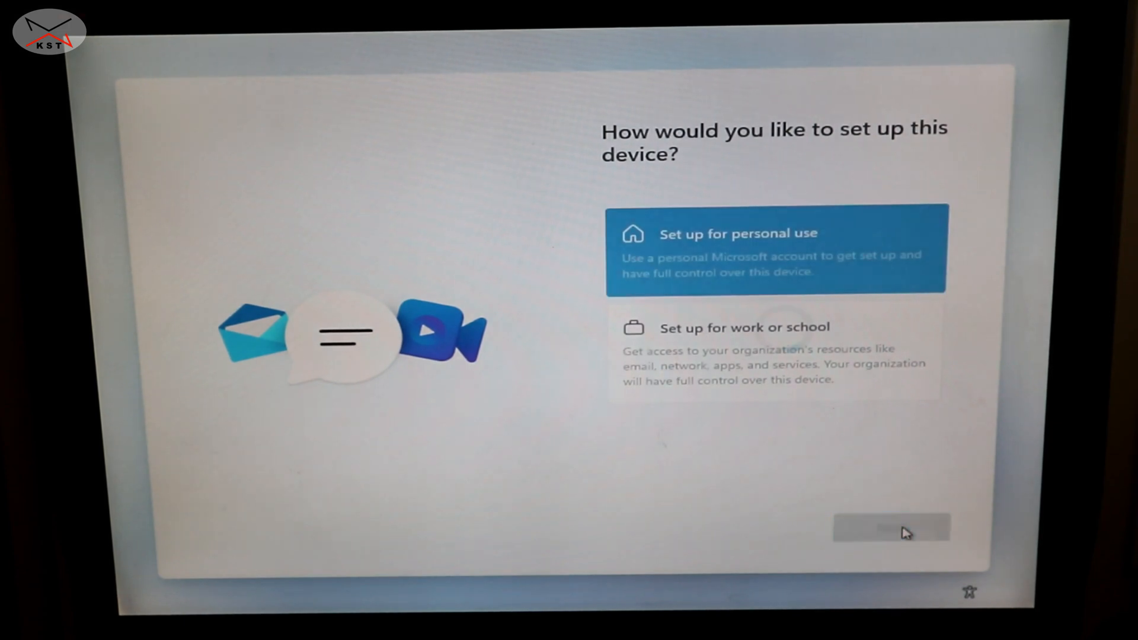
pyautogui.click(890, 528)
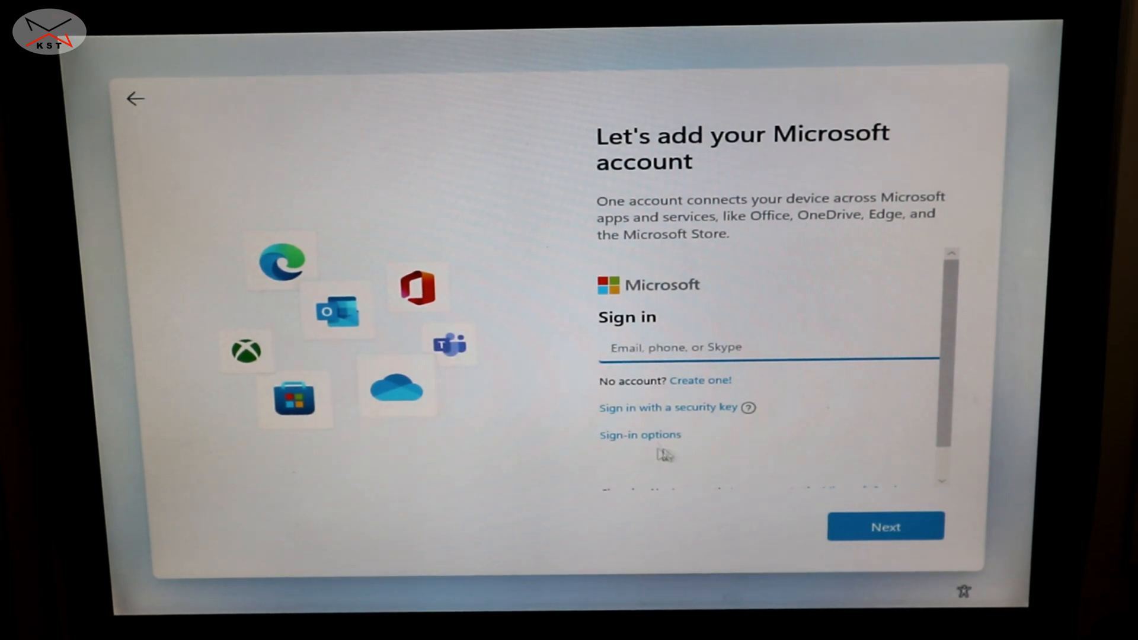
pyautogui.click(640, 434)
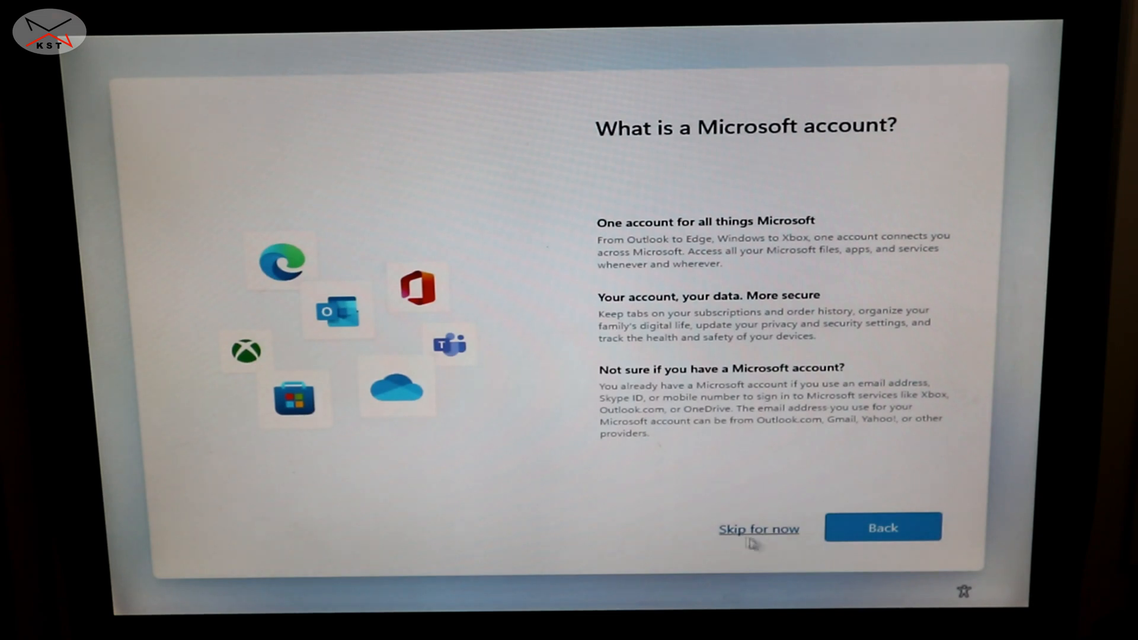
pyautogui.click(758, 529)
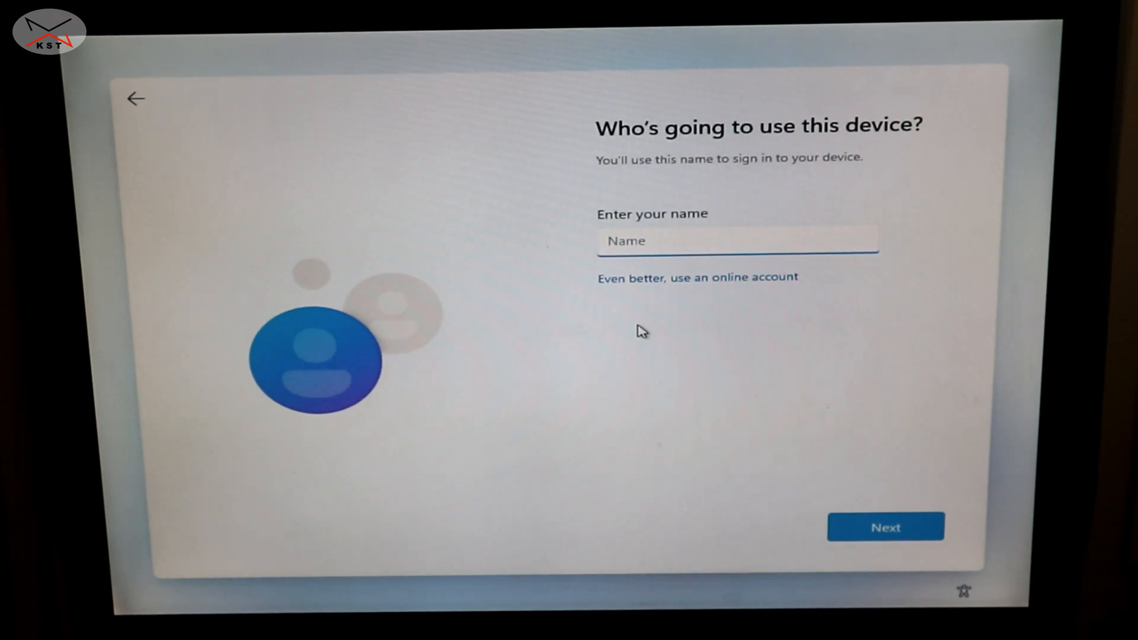
# Step: Create the local account KSTUSER with no password and finish setup to the desktop
pyautogui.write('KST')
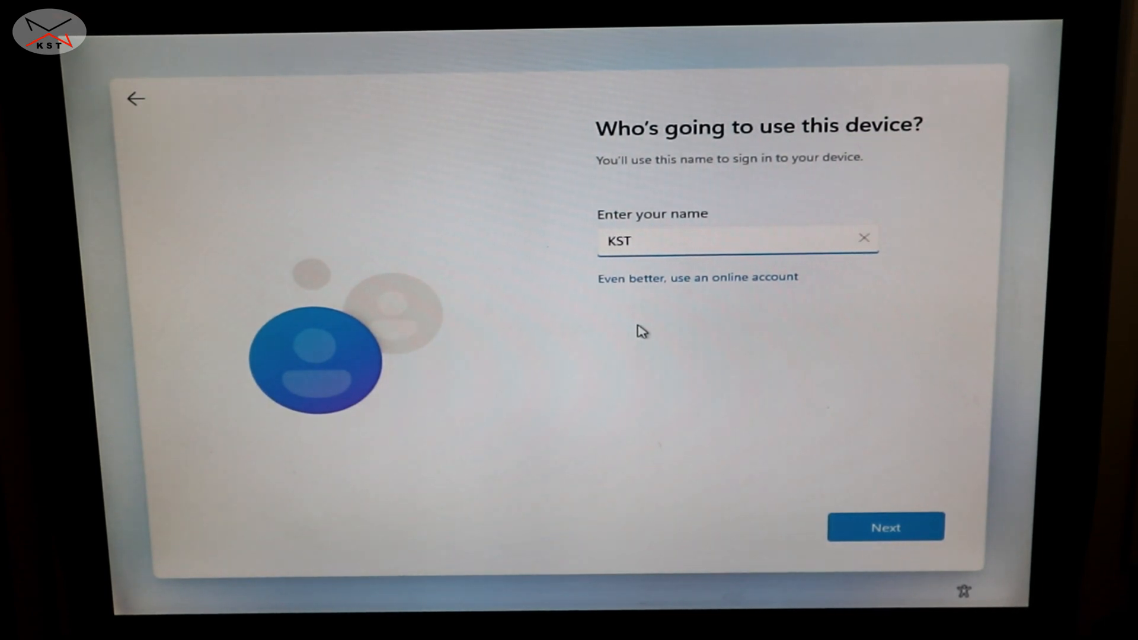
pyautogui.write('USER')
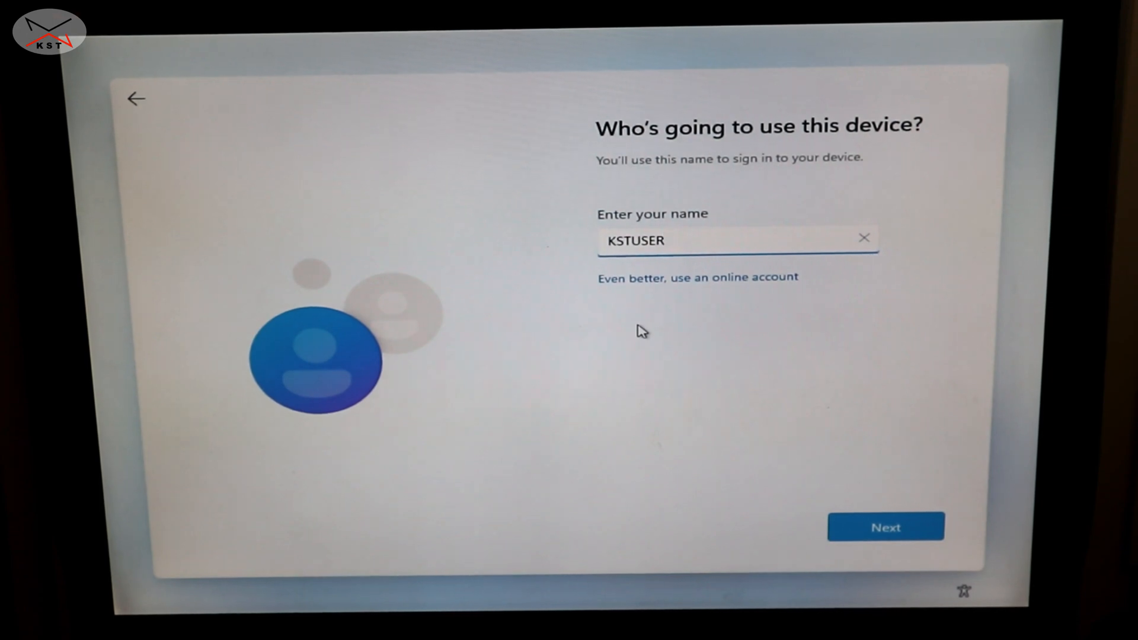
pyautogui.click(886, 527)
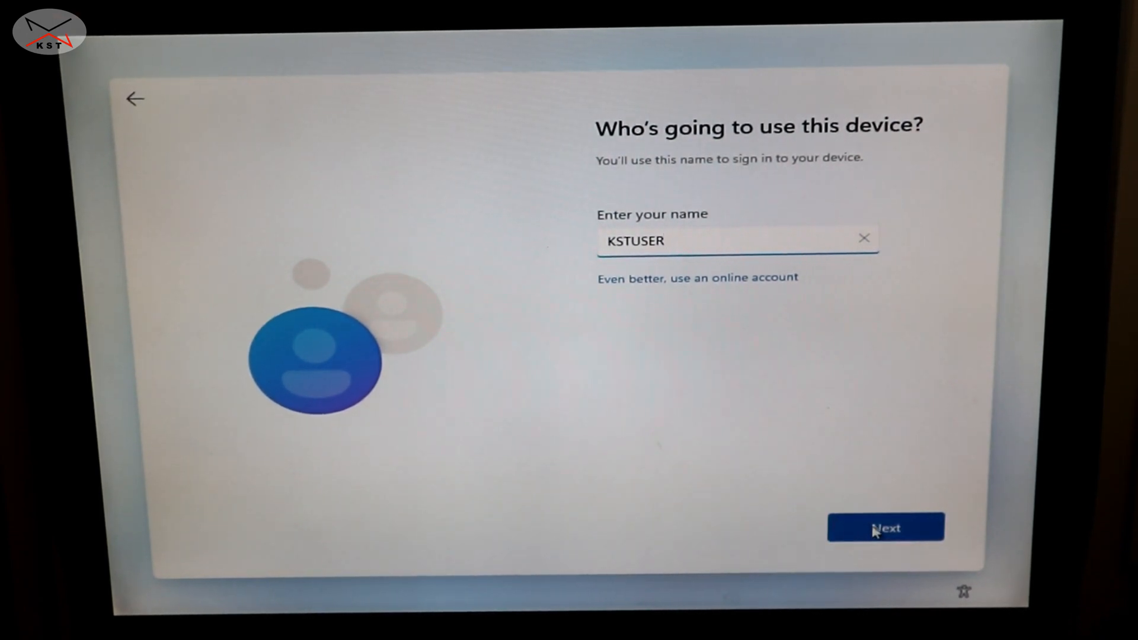
pyautogui.click(885, 528)
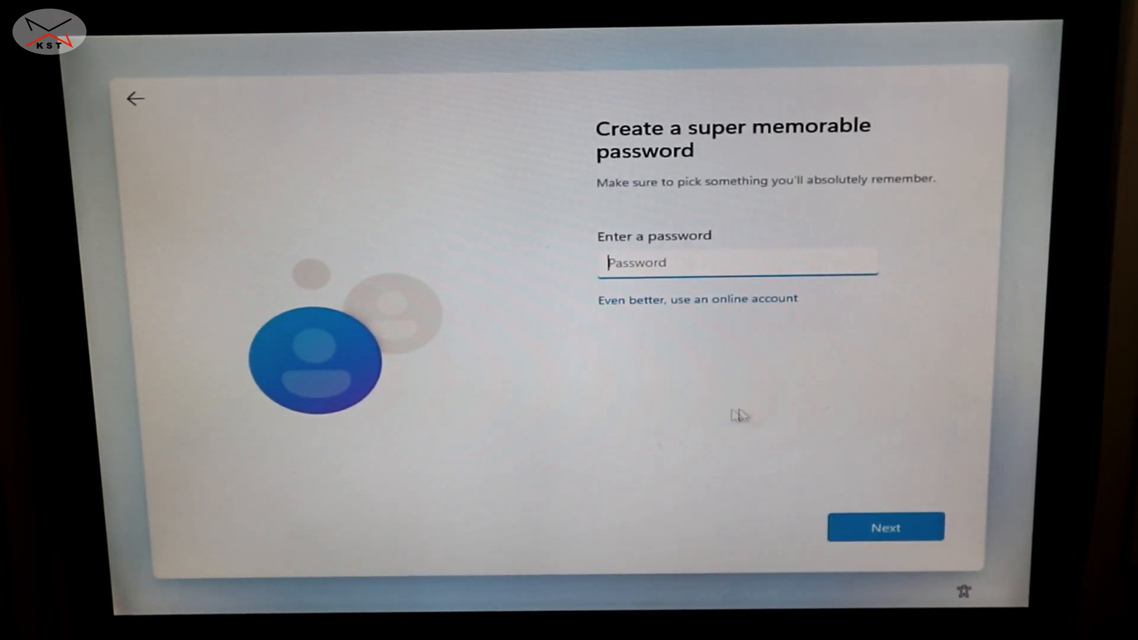
pyautogui.click(885, 527)
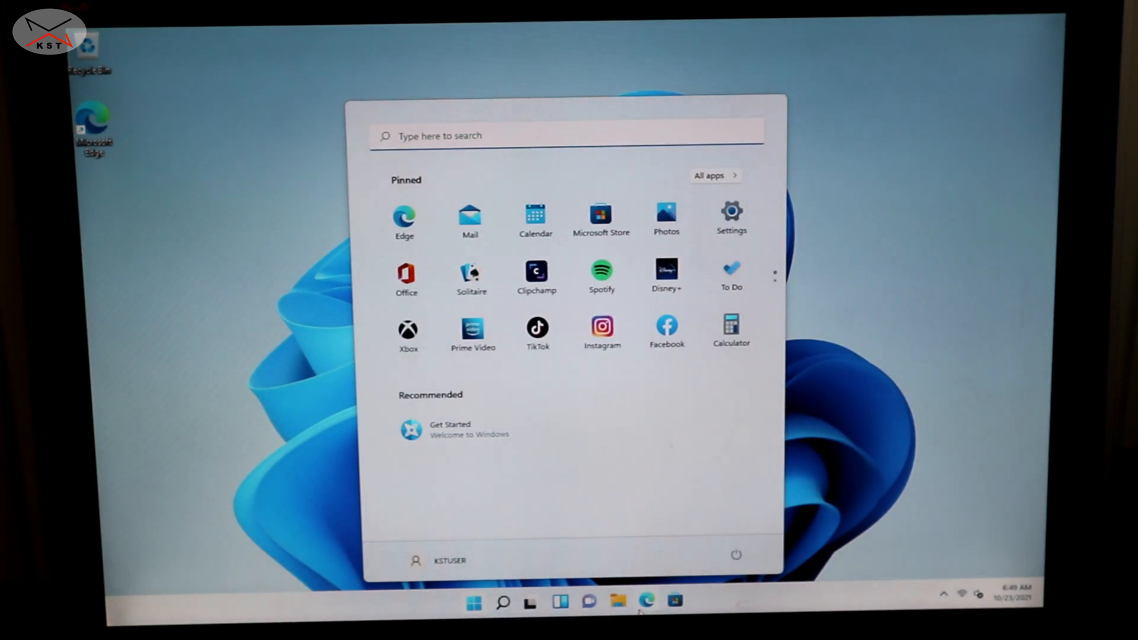
pyautogui.moveTo(616, 602)
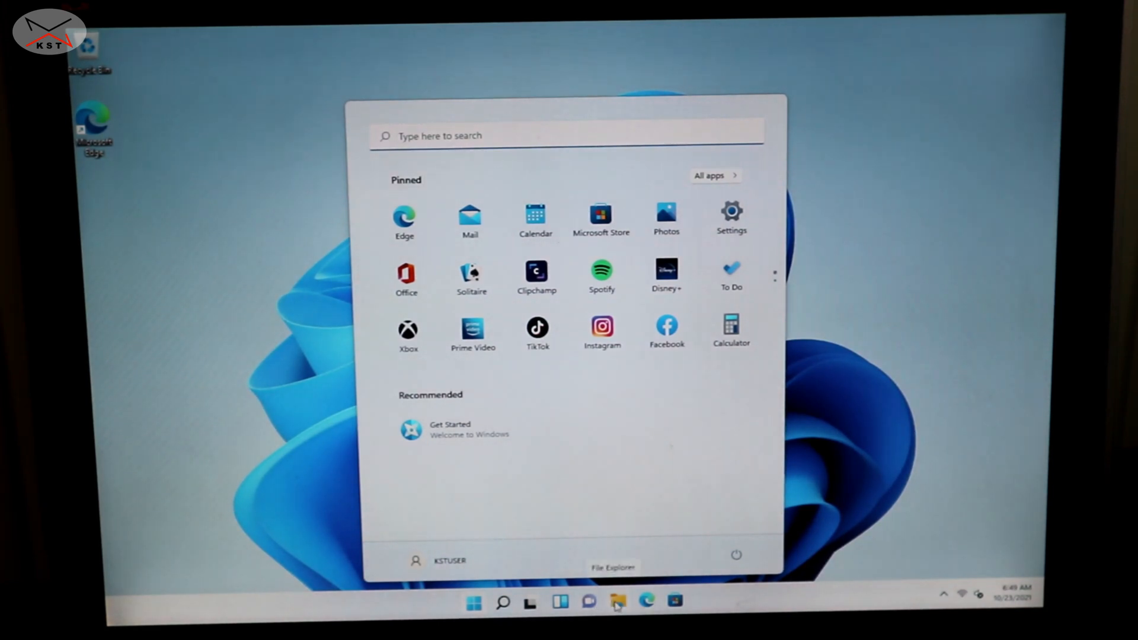
# Step: Show This PC's Properties, confirming Windows 11 Pro 21H2 on a Core 2 Duo E8400 with 4 GB RAM
pyautogui.click(617, 601)
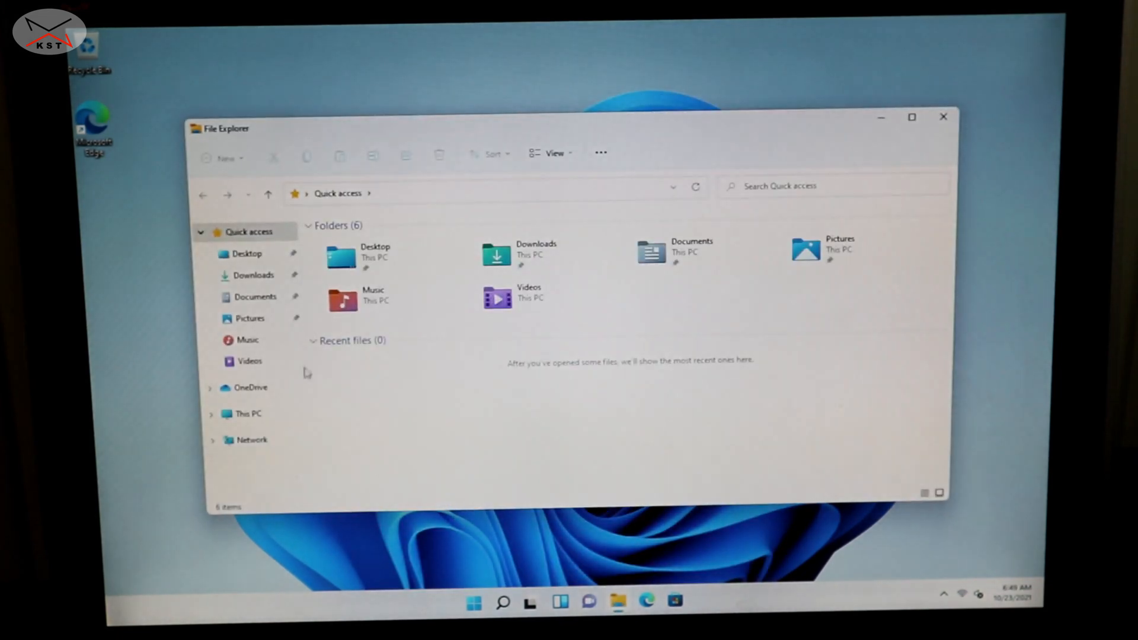
pyautogui.rightClick(247, 413)
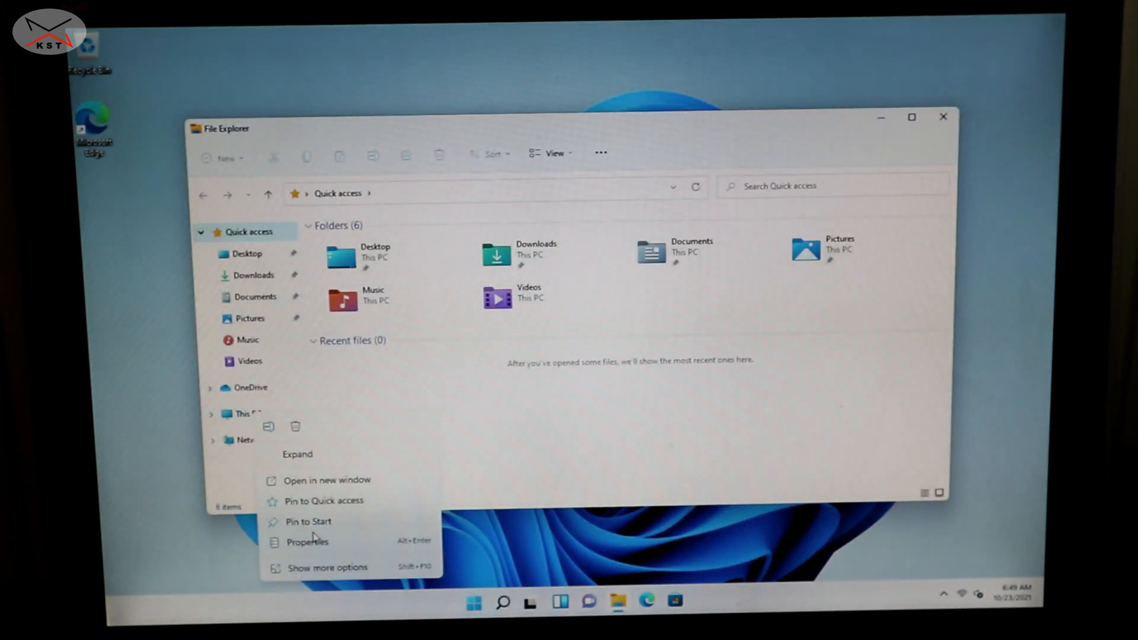
pyautogui.click(308, 541)
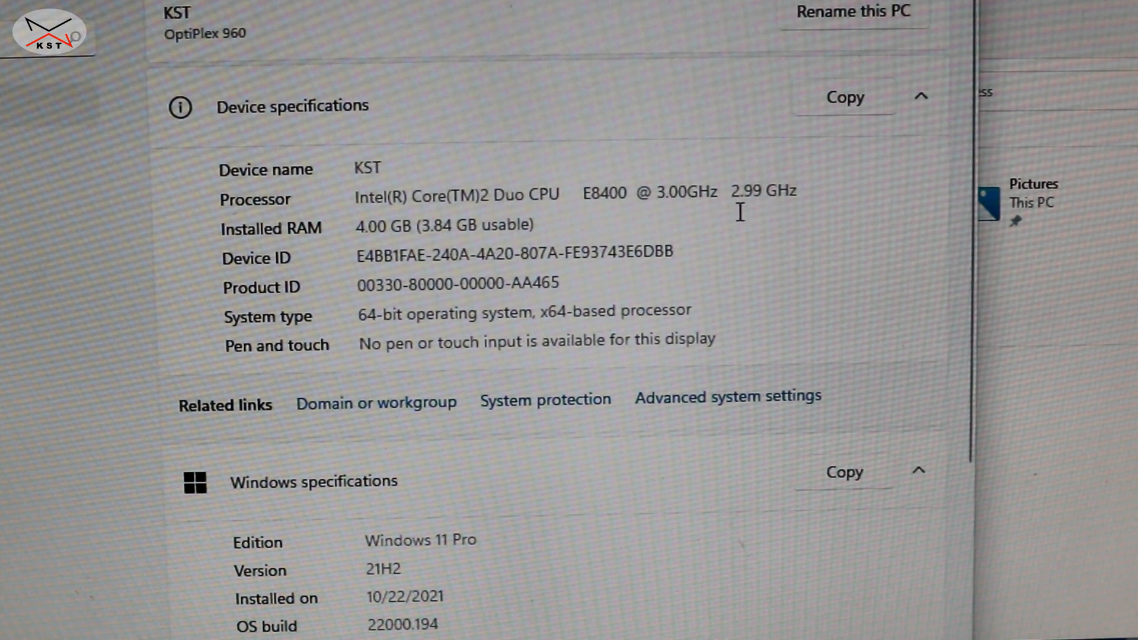
pyautogui.moveTo(359, 238)
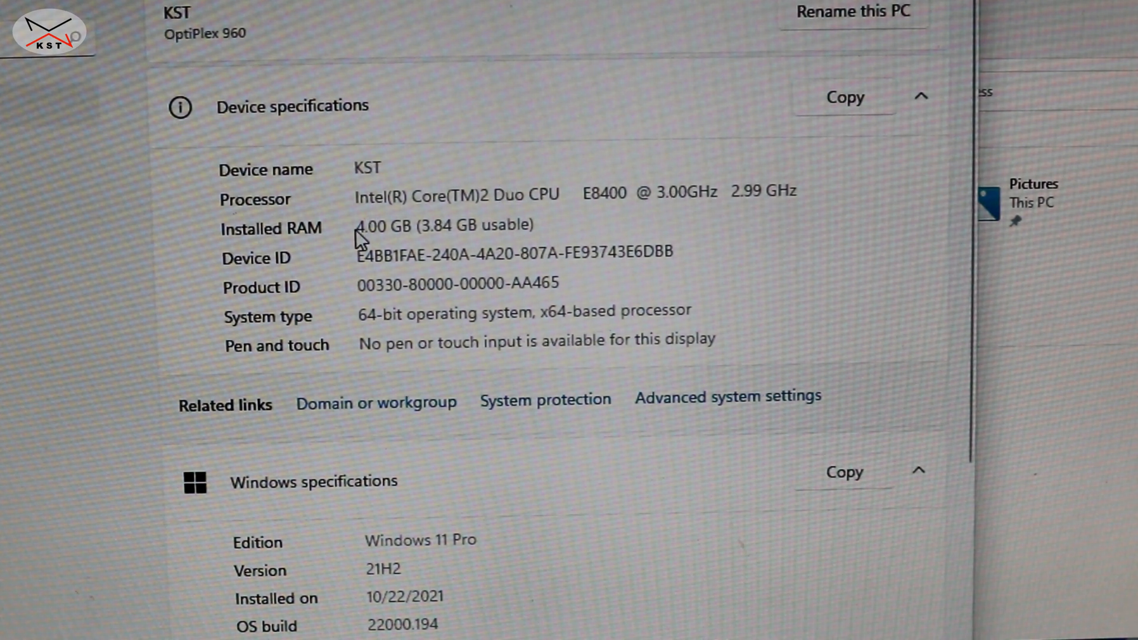